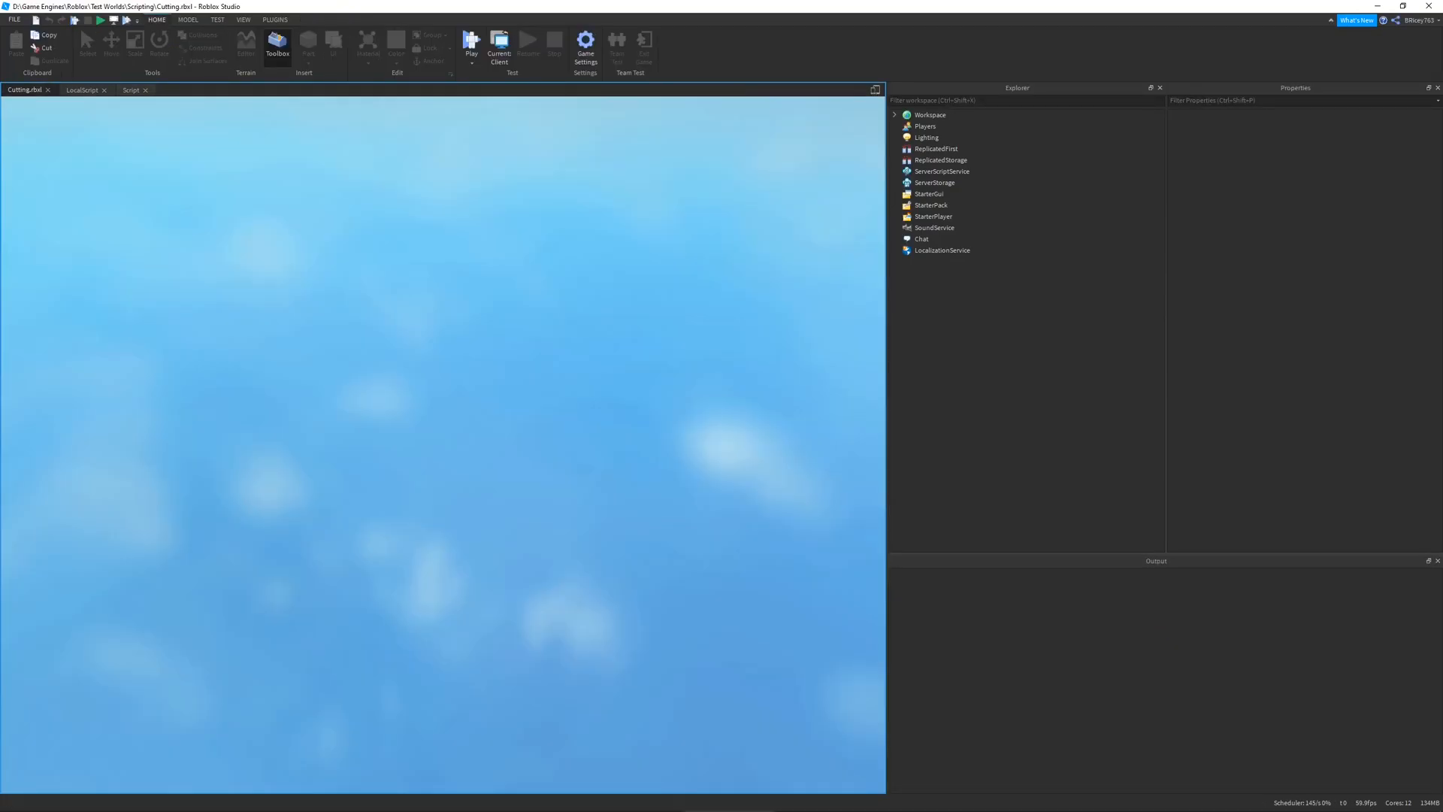
- Stop the running playtest of the Cutting place and return to edit mode
{"action": "left_click", "coordinate": [471, 44]}
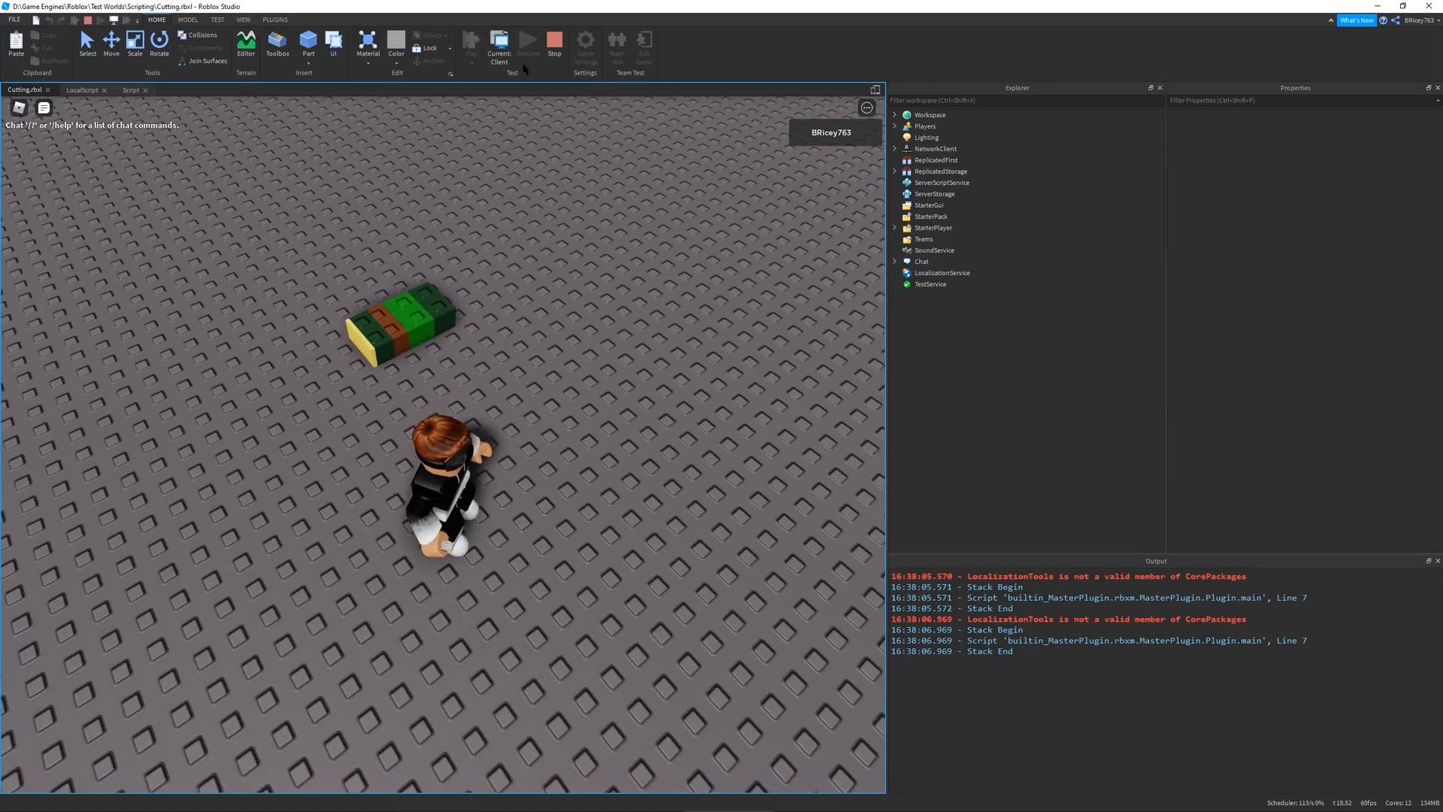
{"action": "left_click", "coordinate": [555, 41]}
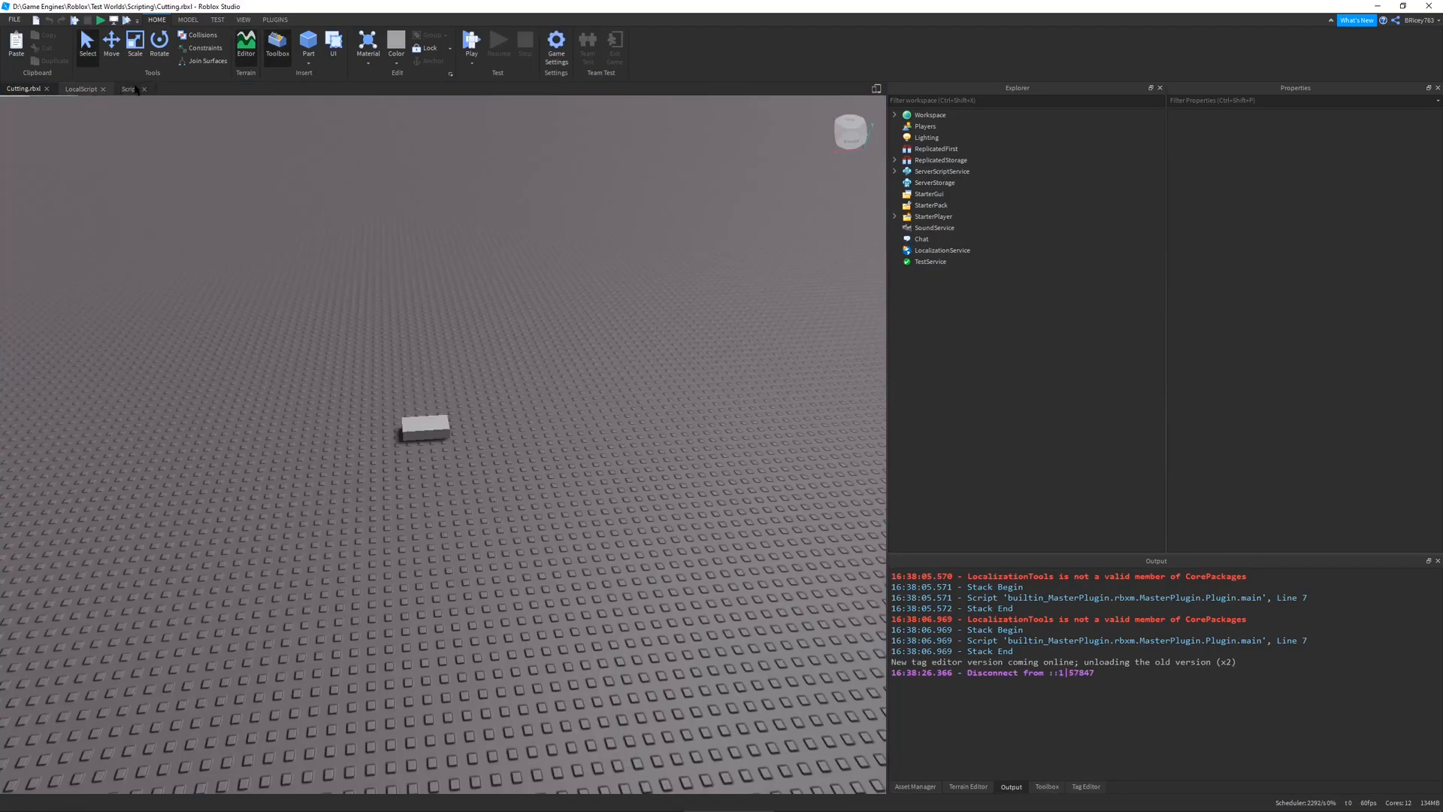
{"action": "left_click", "coordinate": [130, 89]}
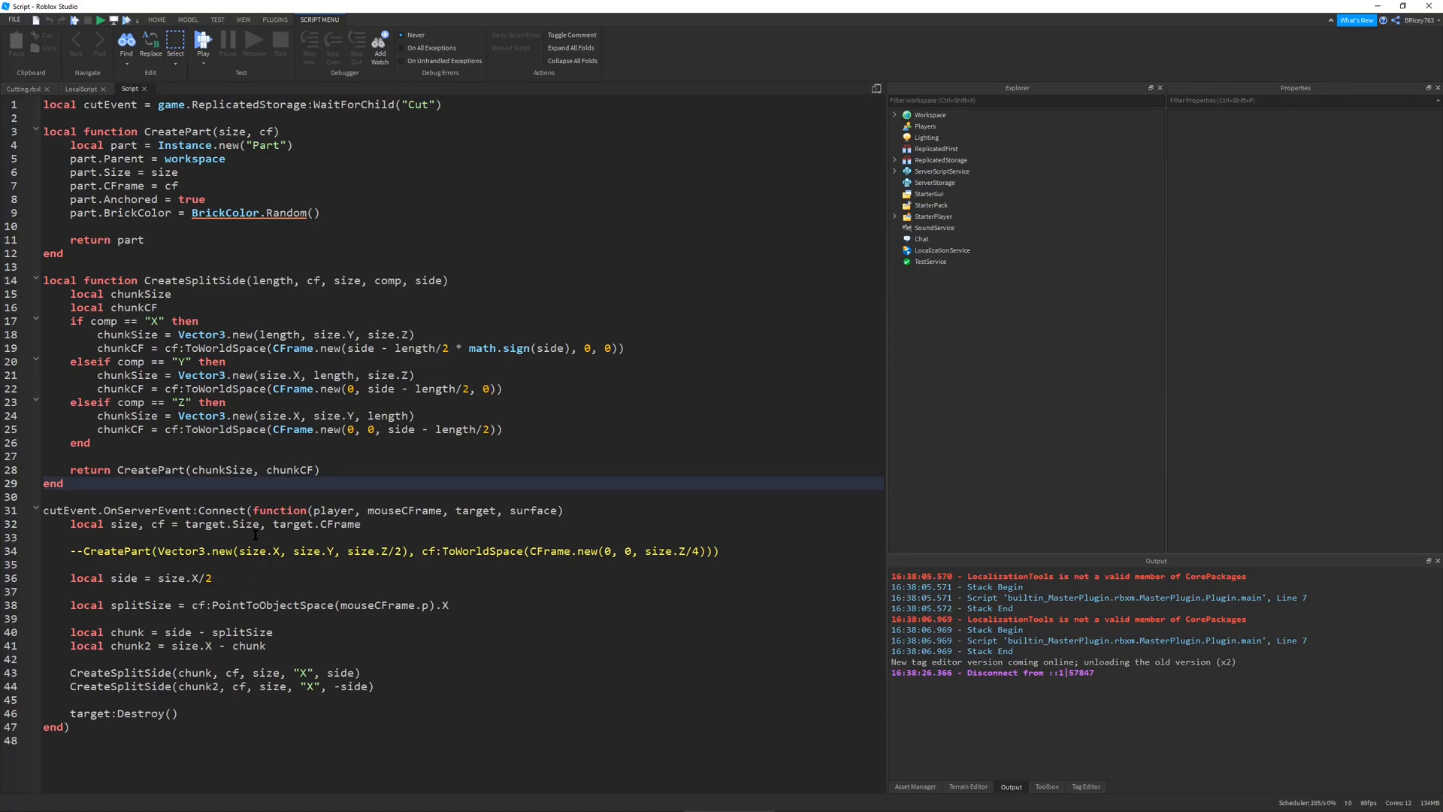
{"action": "double_click", "coordinate": [267, 604]}
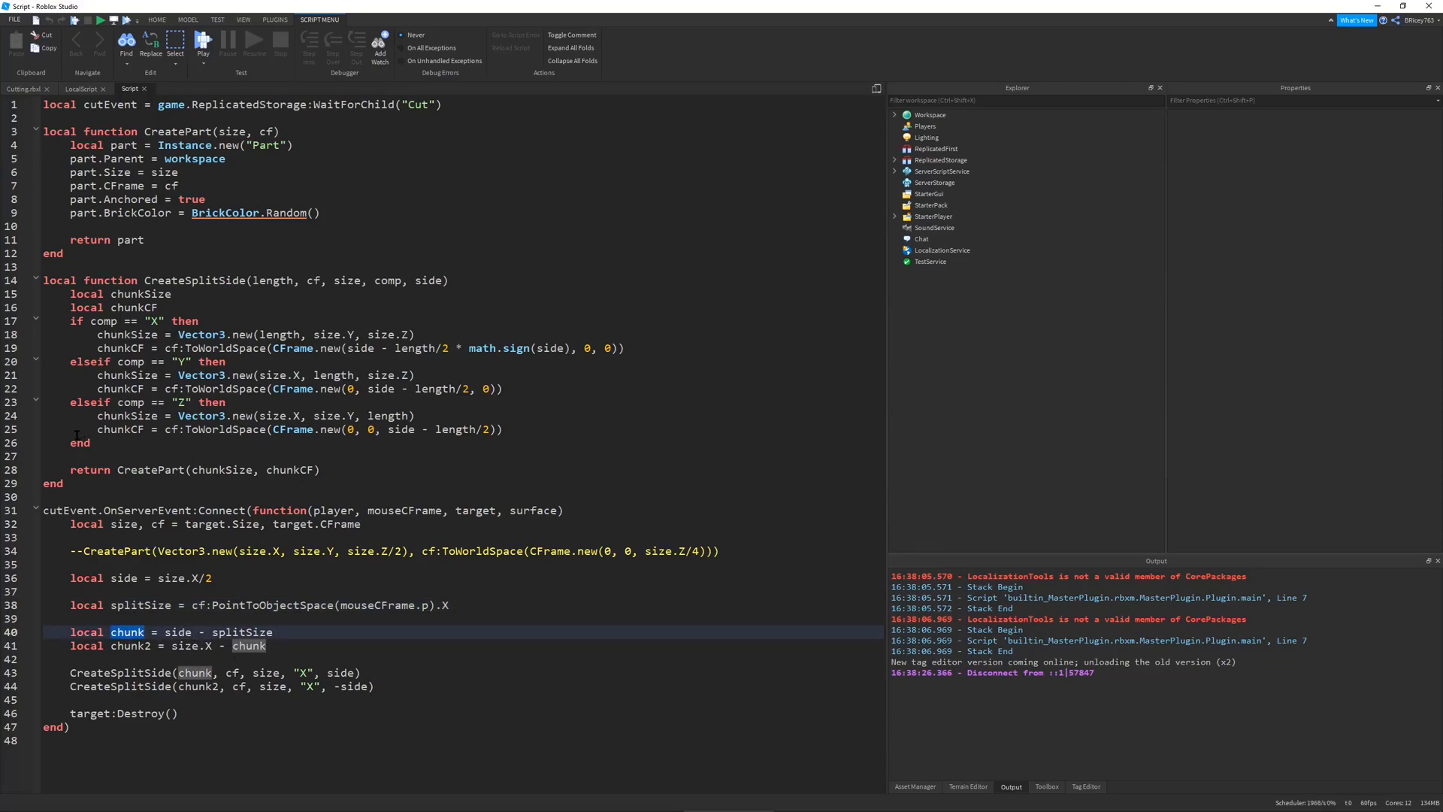
{"action": "mouse_move", "coordinate": [351, 467]}
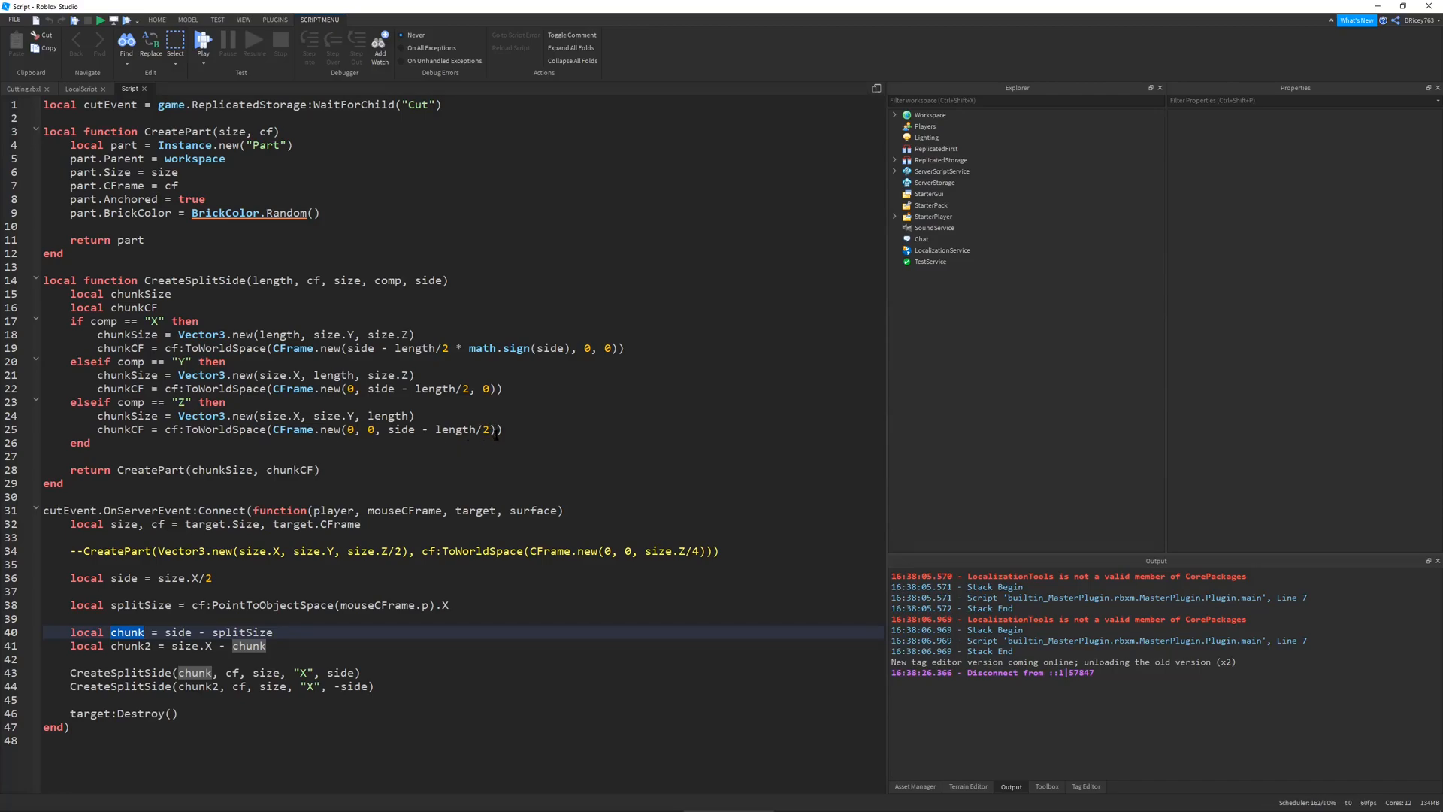
{"action": "left_click", "coordinate": [212, 523]}
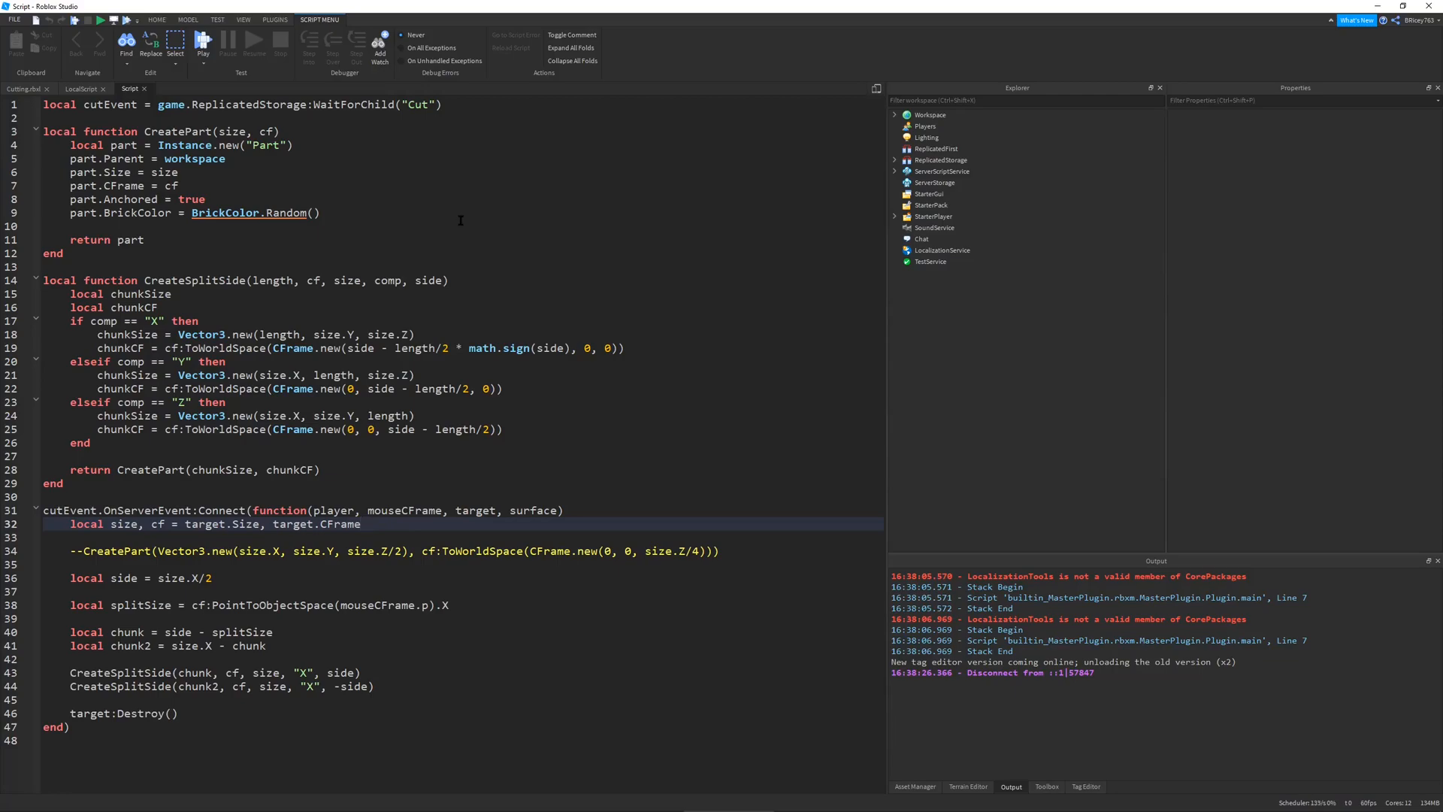
{"action": "left_click", "coordinate": [23, 89]}
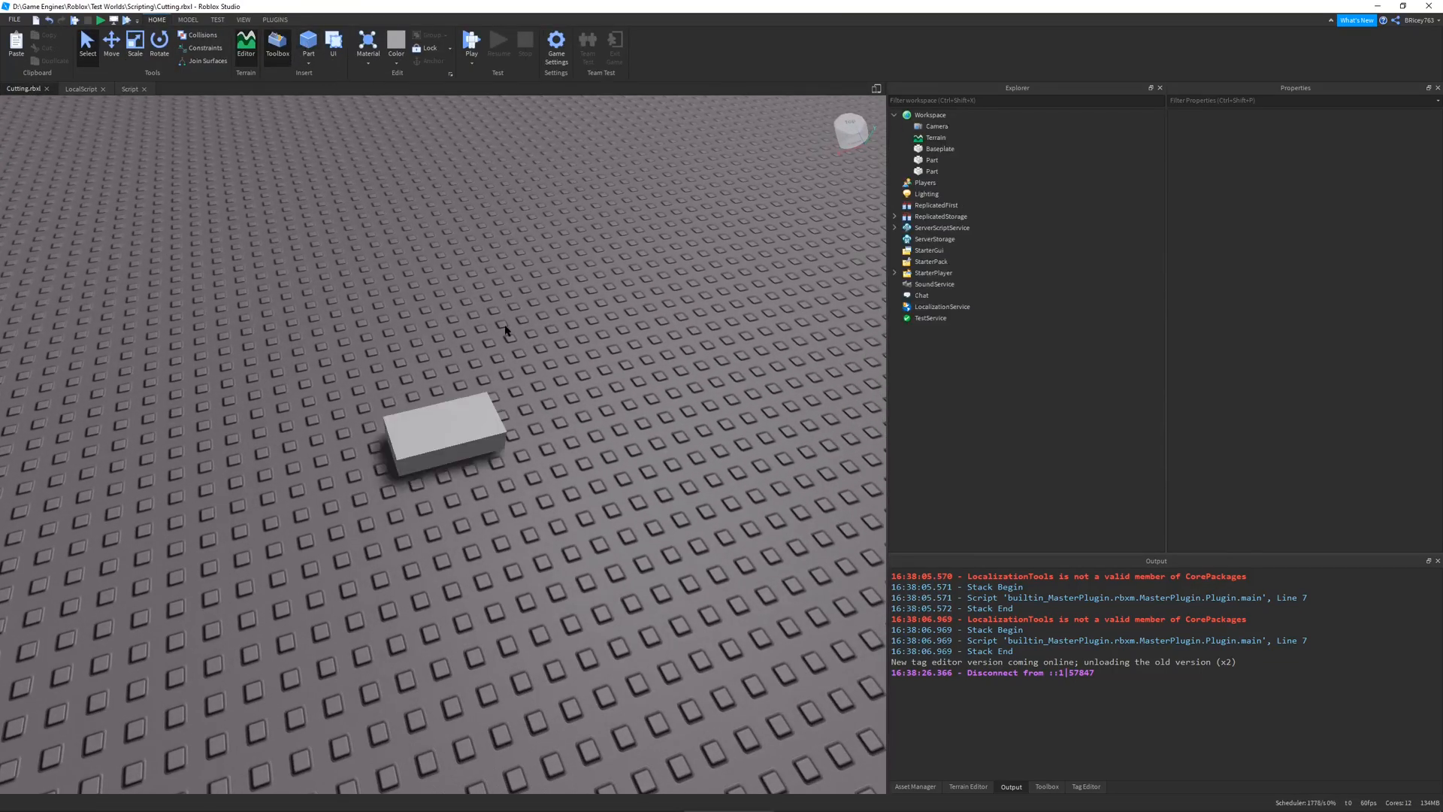
- Negate the tall wall part via the Model commands, then switch to the SlicingScript.rbxl place
{"action": "left_click", "coordinate": [442, 433]}
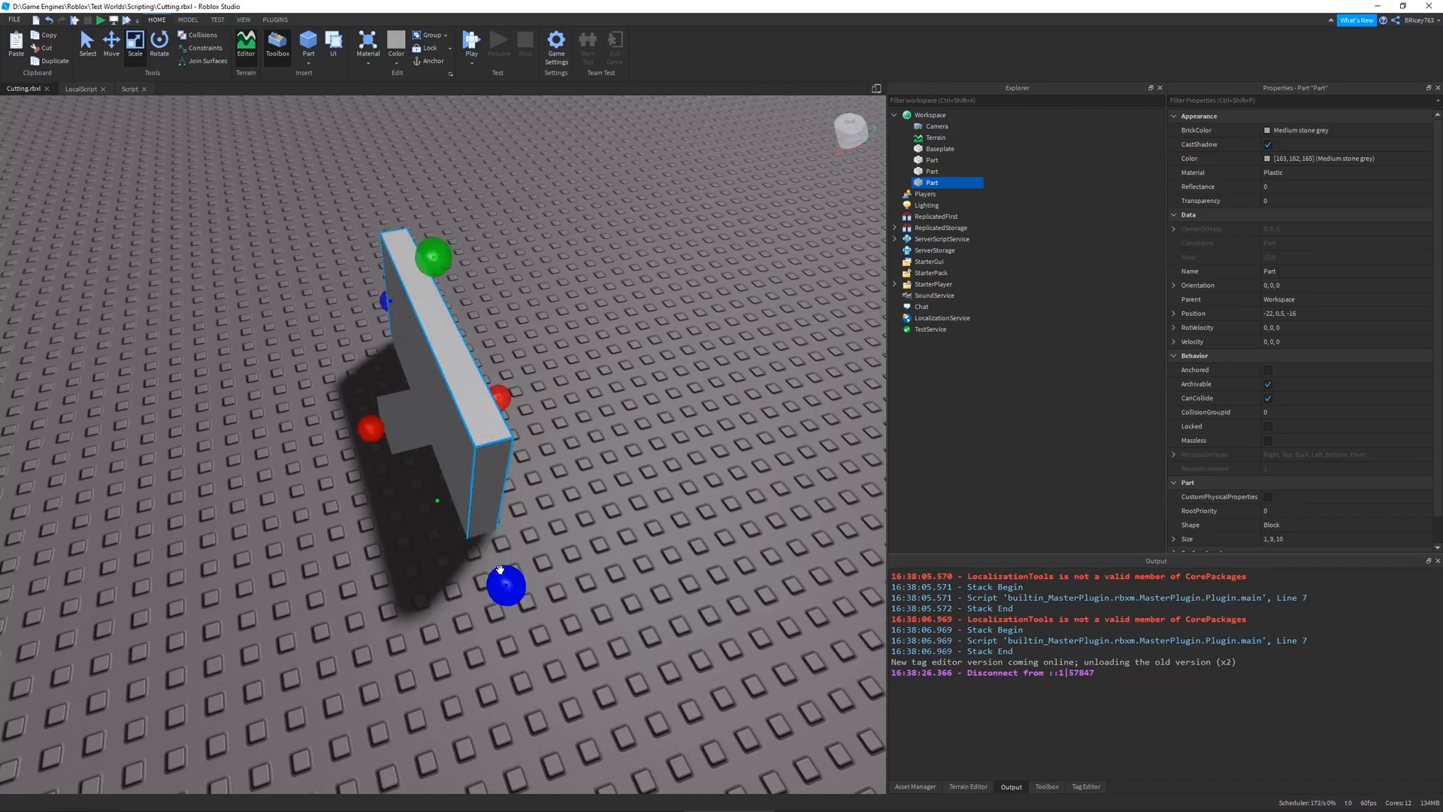
{"action": "left_click", "coordinate": [188, 19]}
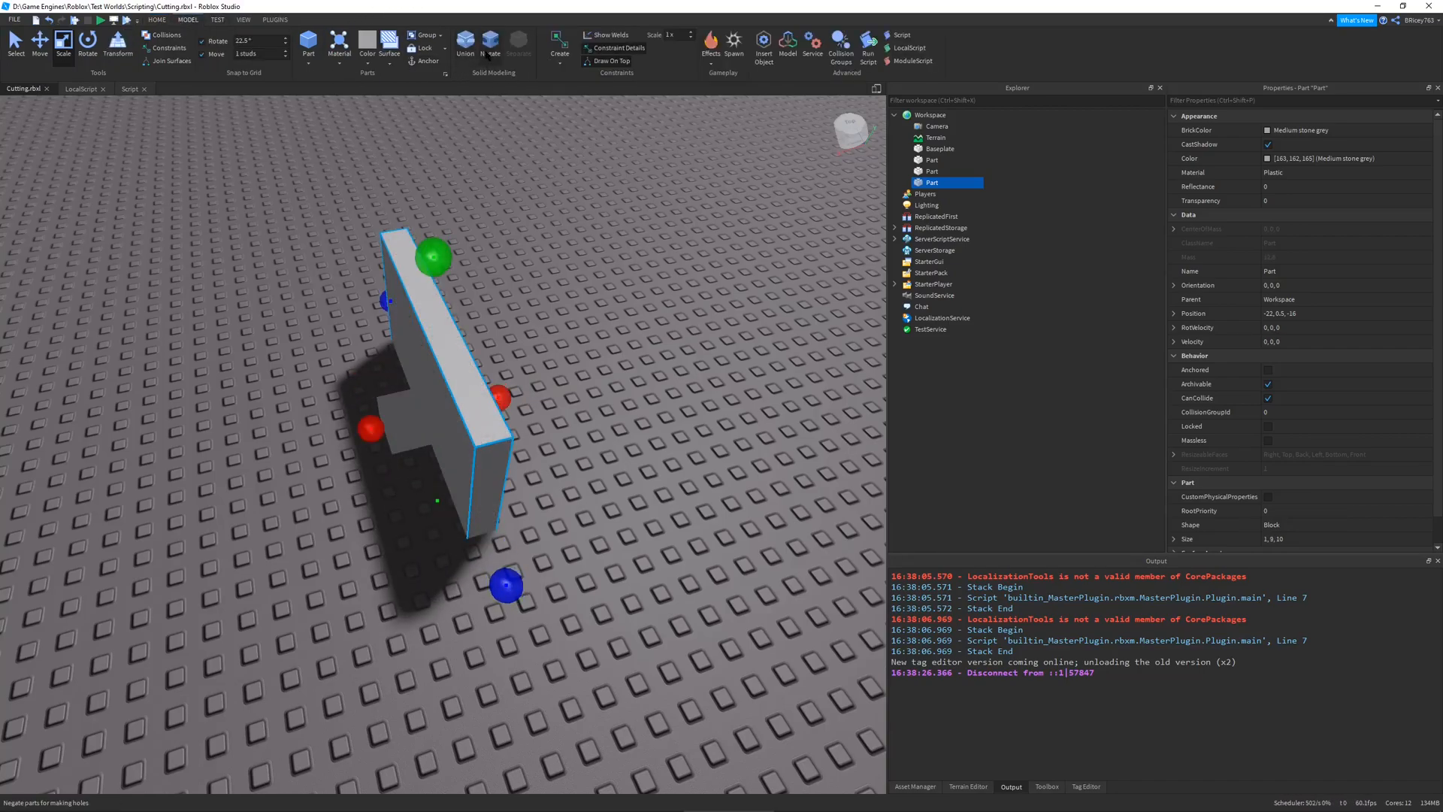
{"action": "left_click", "coordinate": [490, 46]}
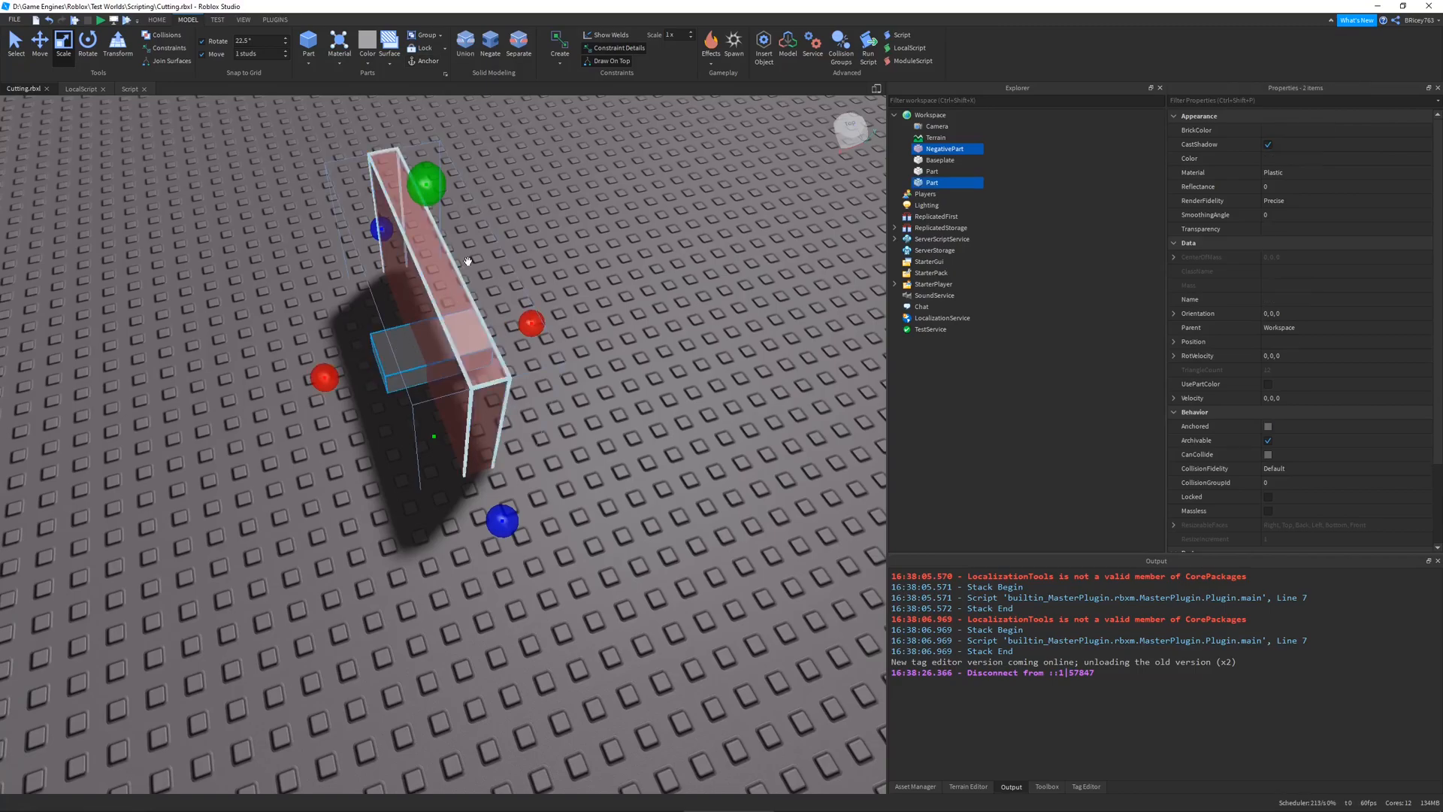
{"action": "left_click", "coordinate": [465, 46]}
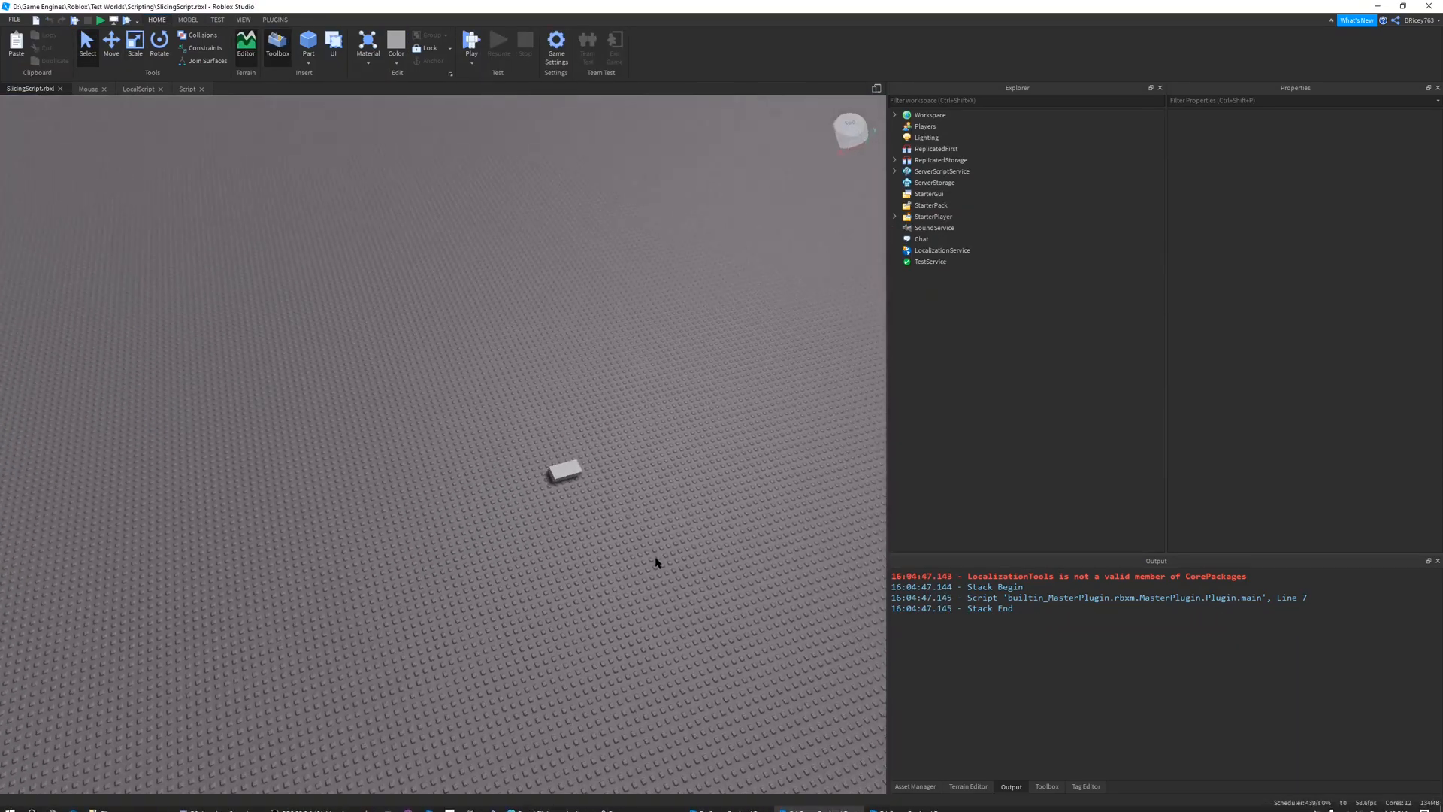
- Playtest the slicing place, cut the block into a union, and inspect it from the server view
{"action": "left_click", "coordinate": [472, 41]}
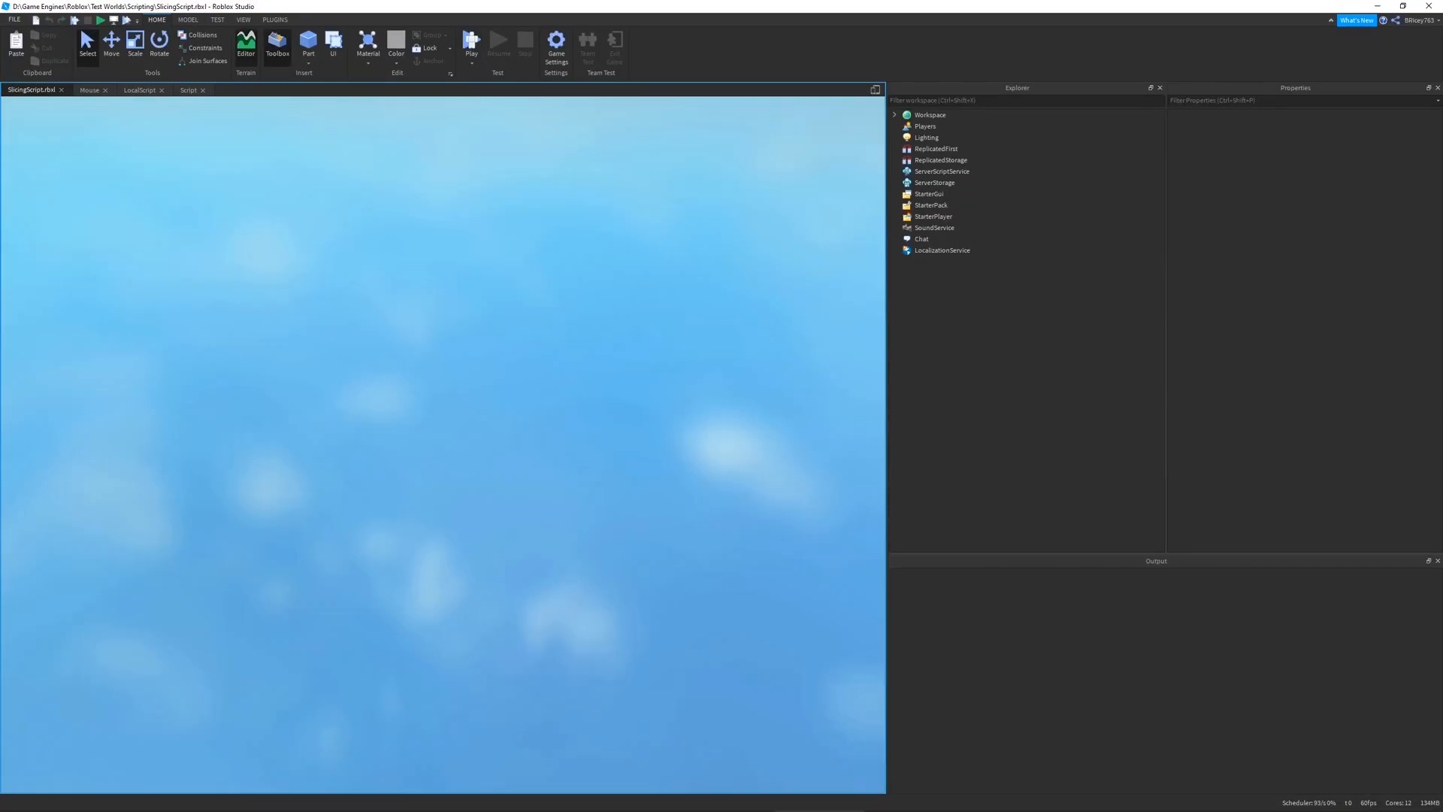
{"action": "left_click", "coordinate": [472, 43]}
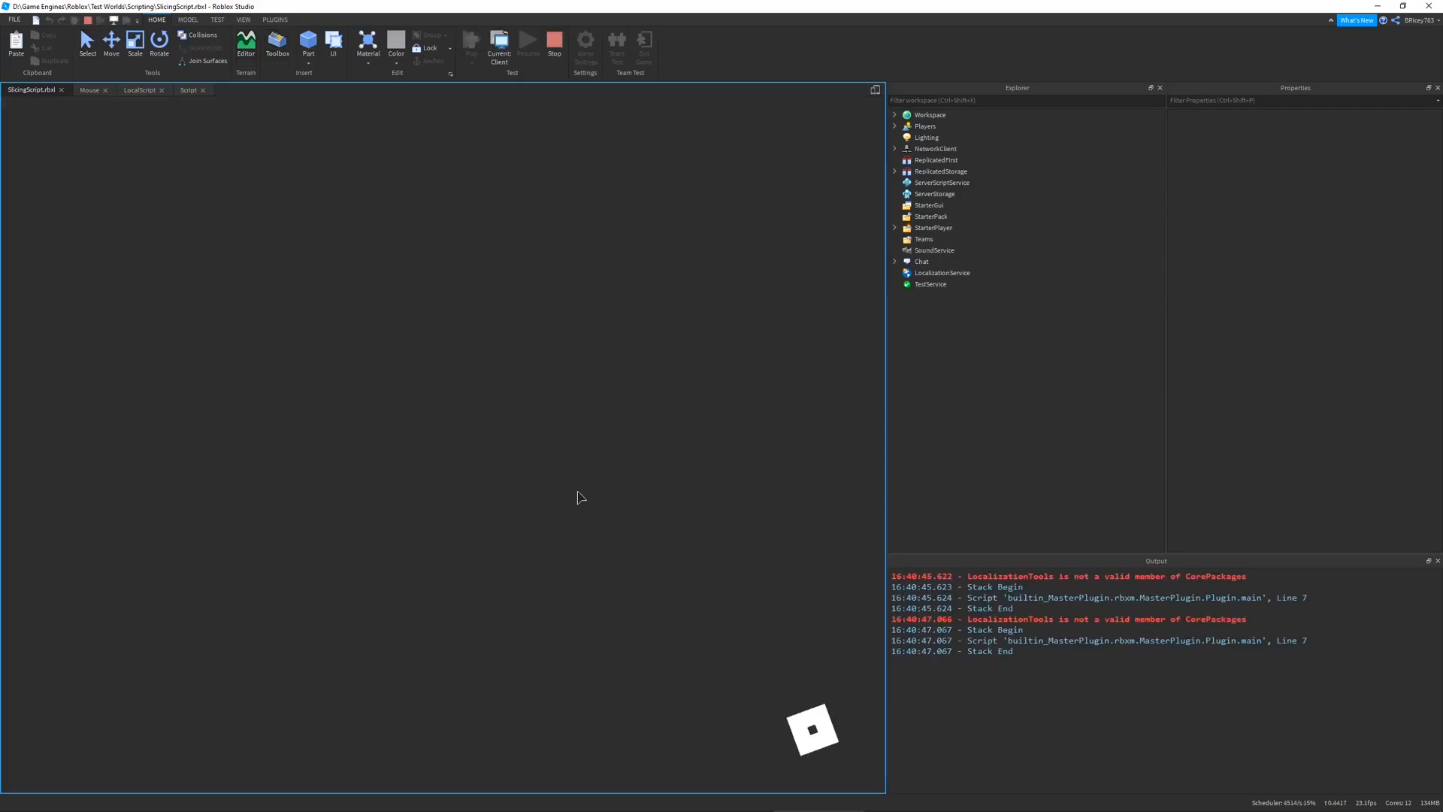
{"action": "left_click", "coordinate": [498, 41]}
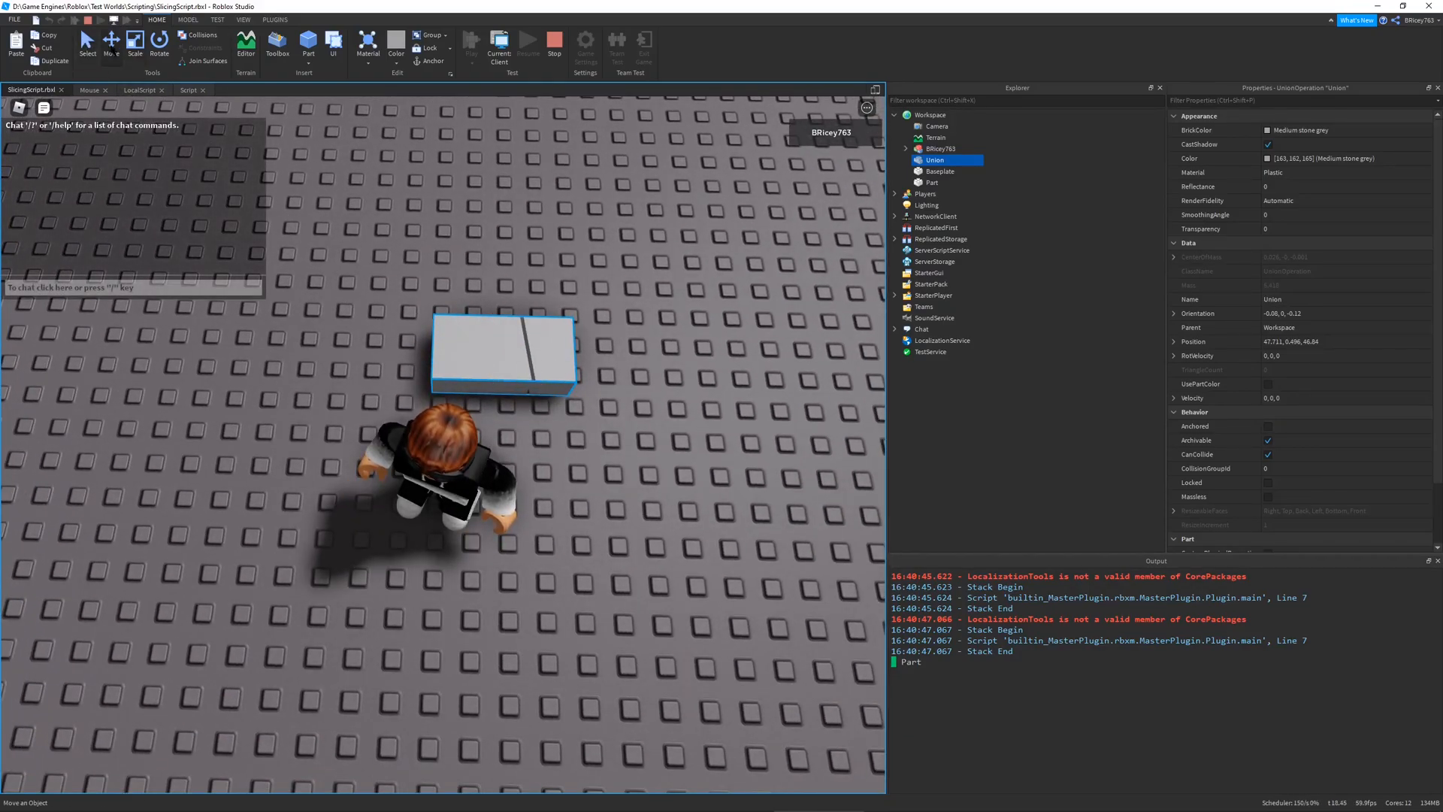
{"action": "left_click", "coordinate": [189, 20]}
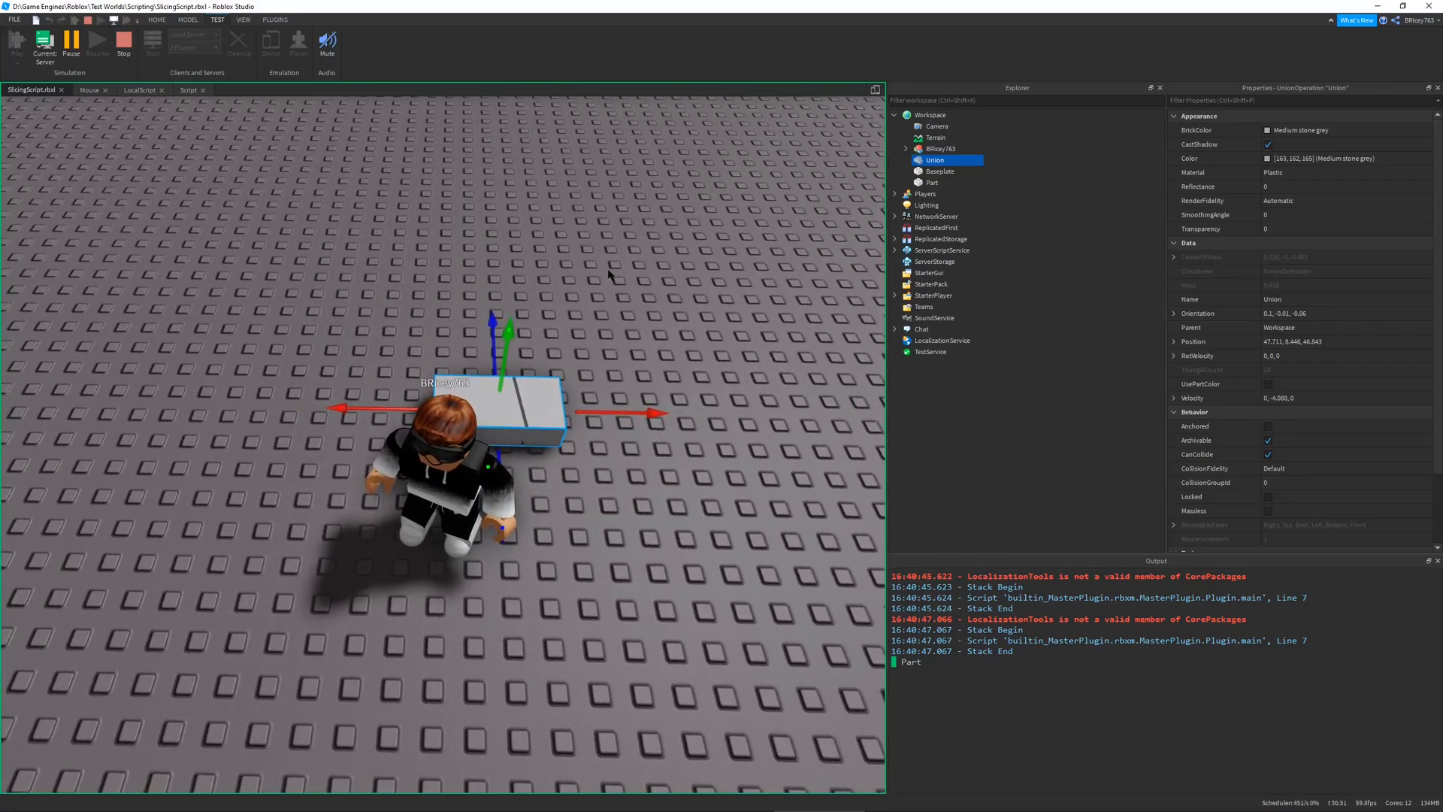
{"action": "left_click", "coordinate": [44, 41]}
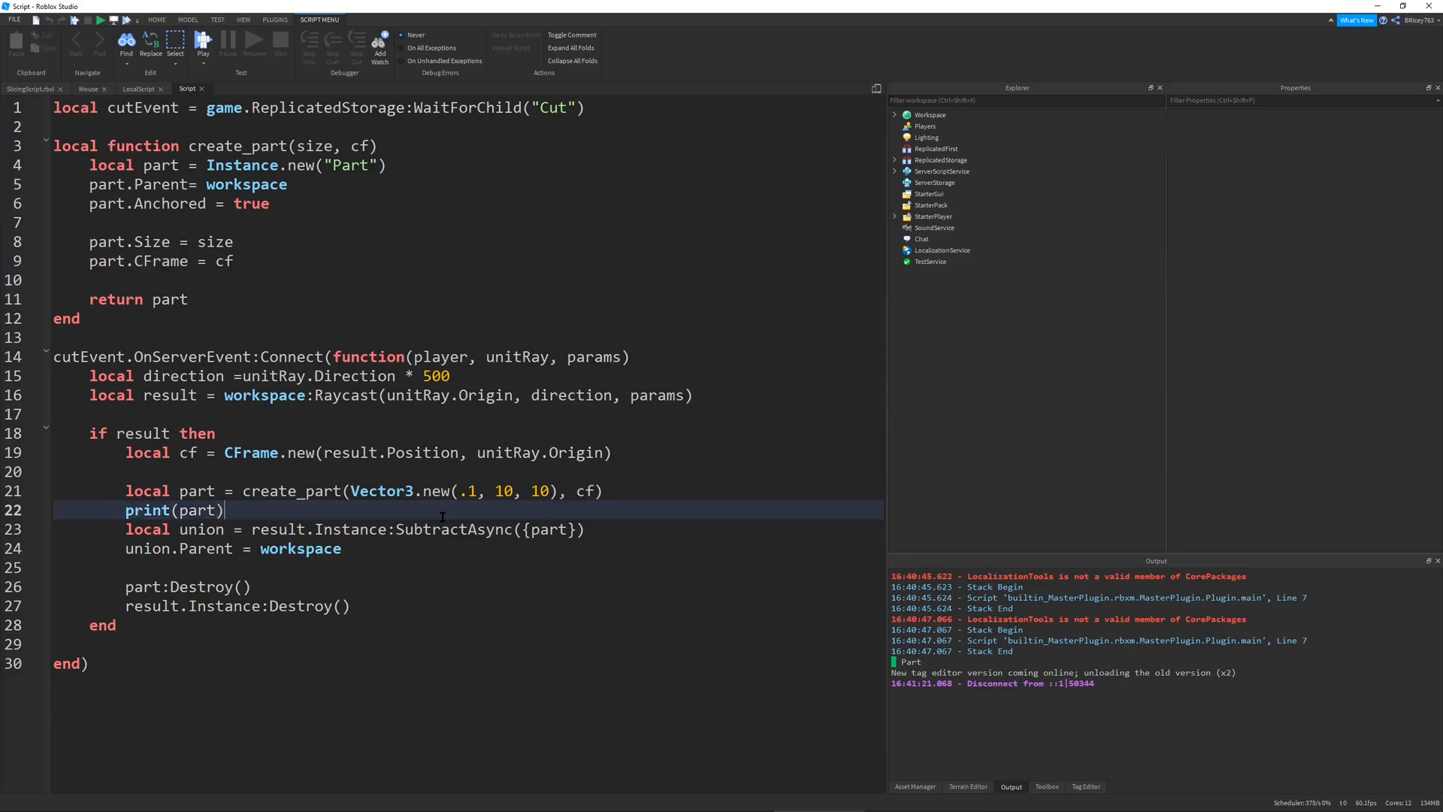
- Add wait(1) before the SubtractAsync call in the server script
{"action": "type", "text": "wait("}
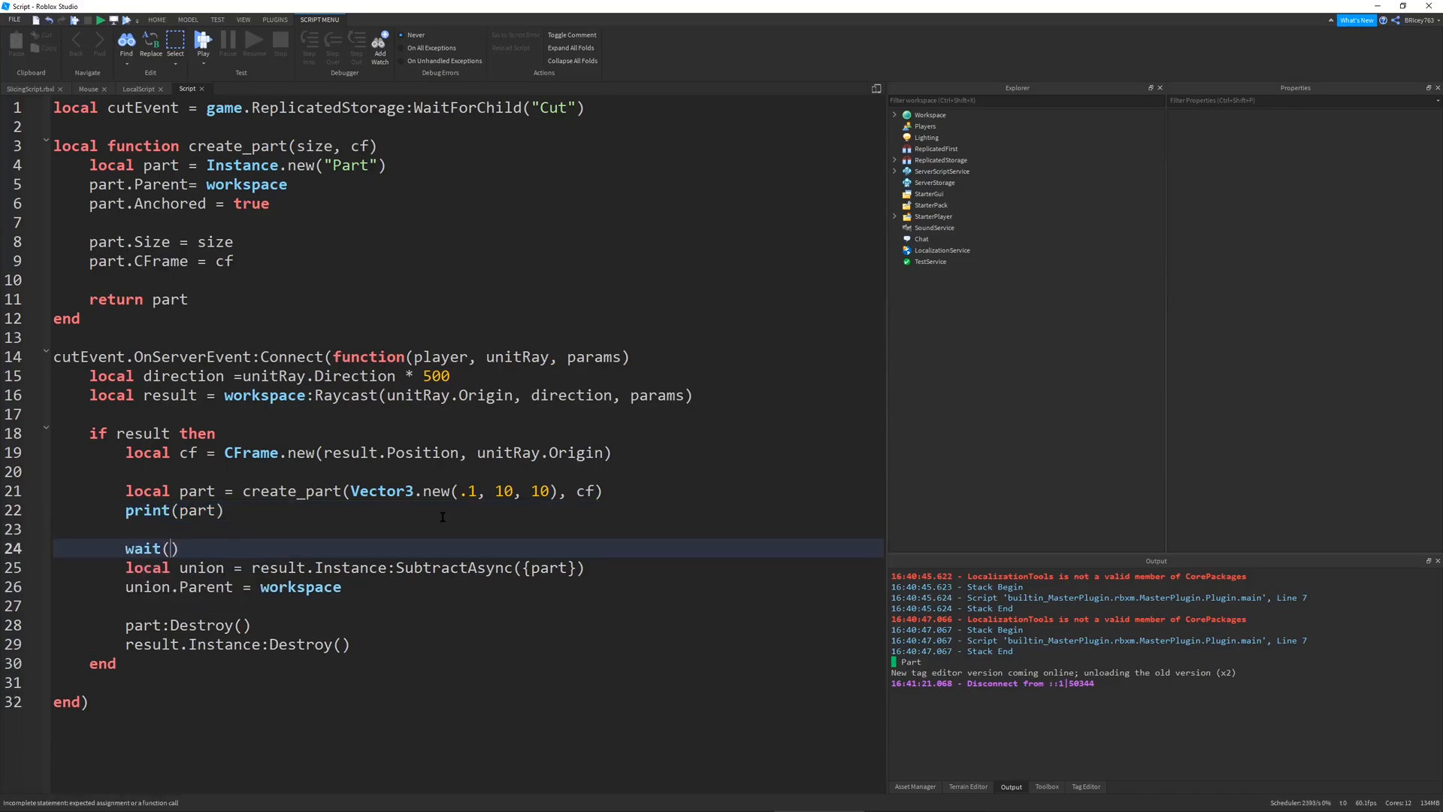
{"action": "type", "text": "1"}
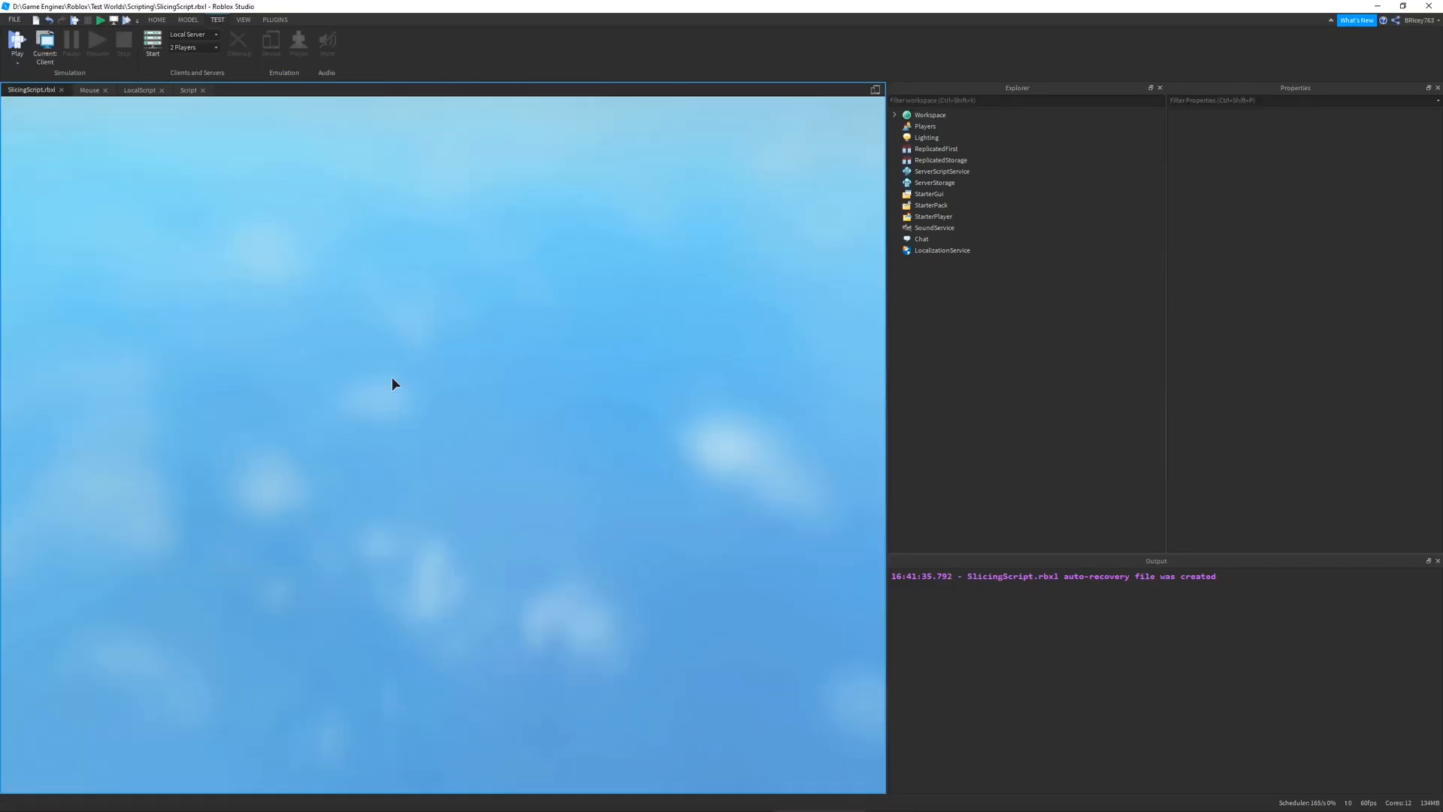
{"action": "left_click", "coordinate": [16, 40]}
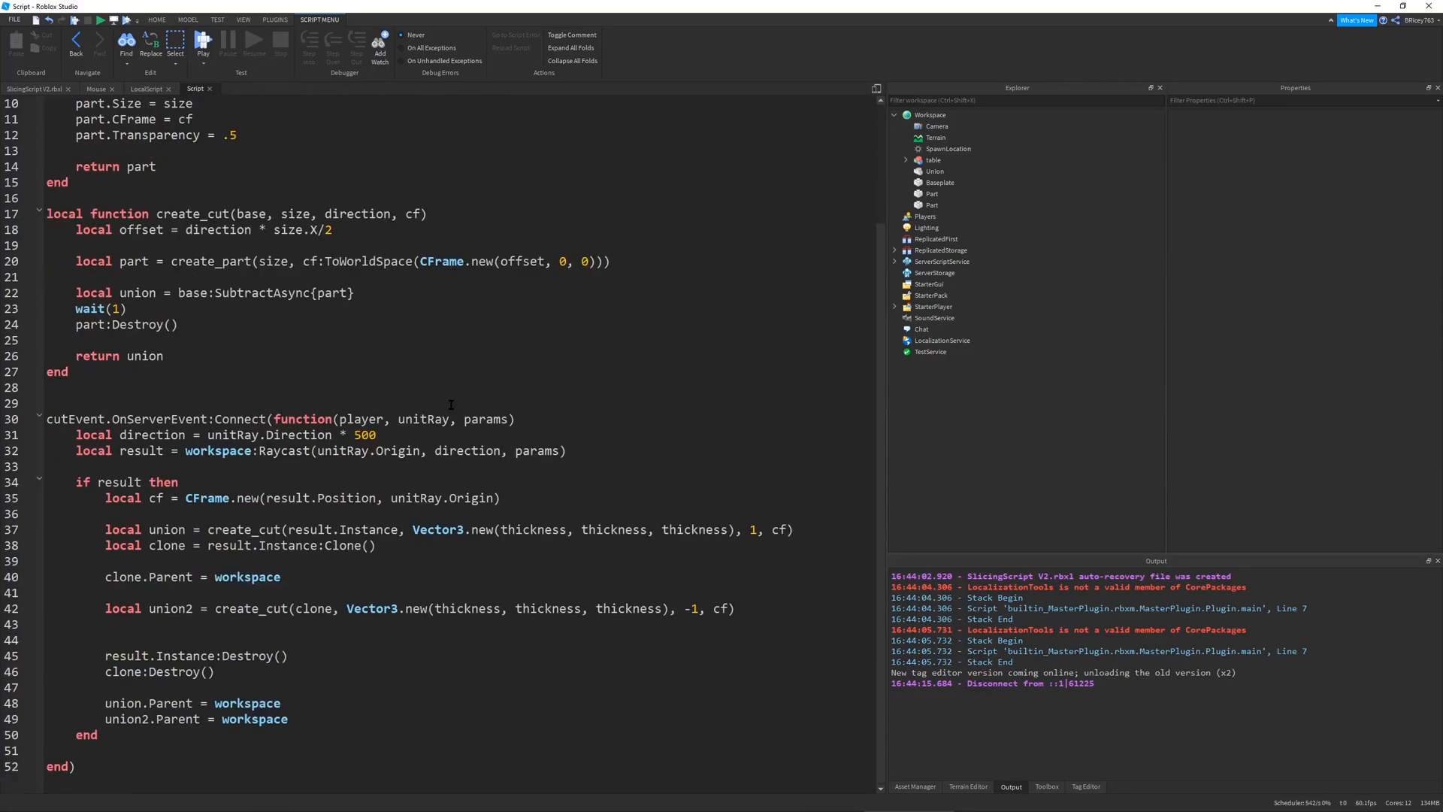
{"action": "mouse_move", "coordinate": [445, 408]}
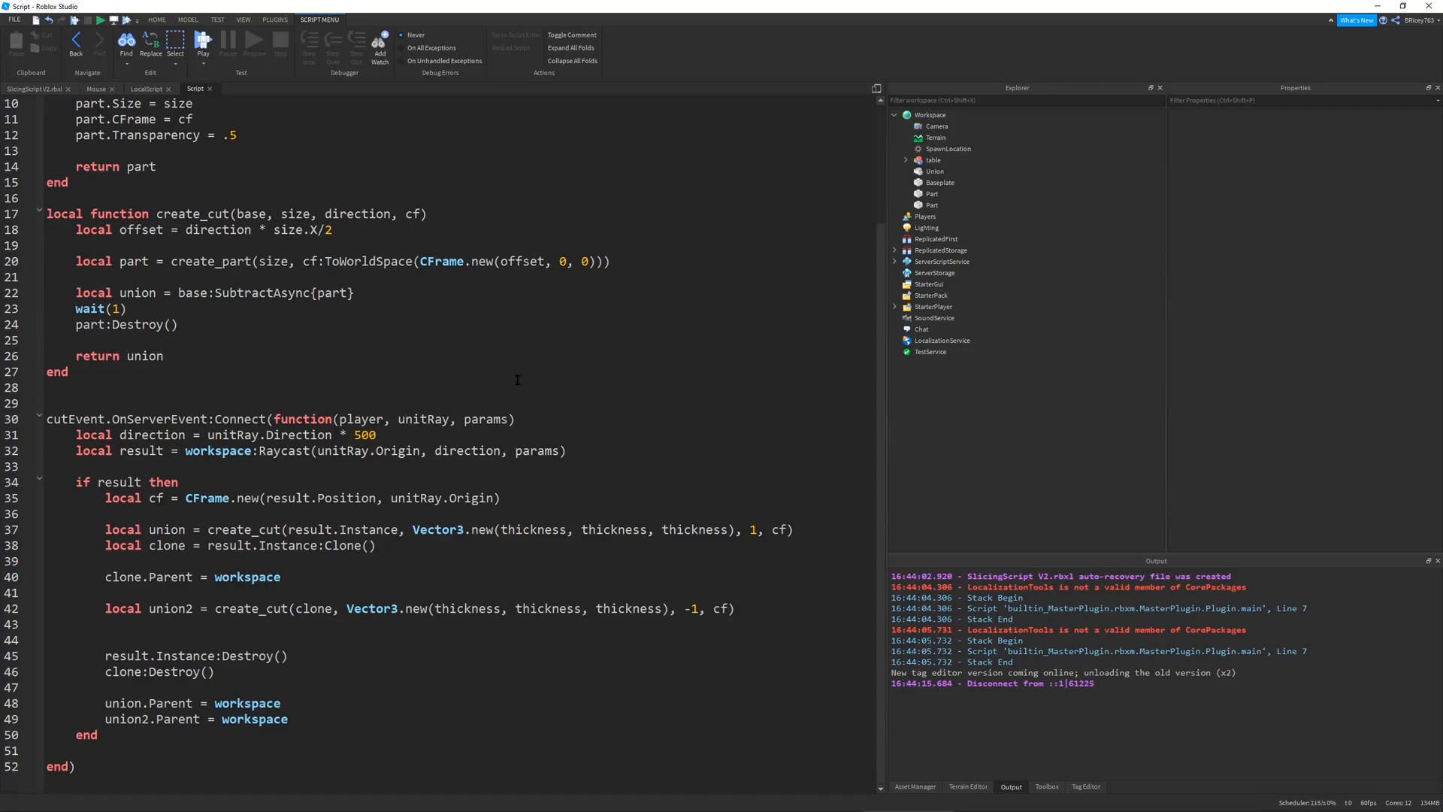
{"action": "double_click", "coordinate": [367, 262]}
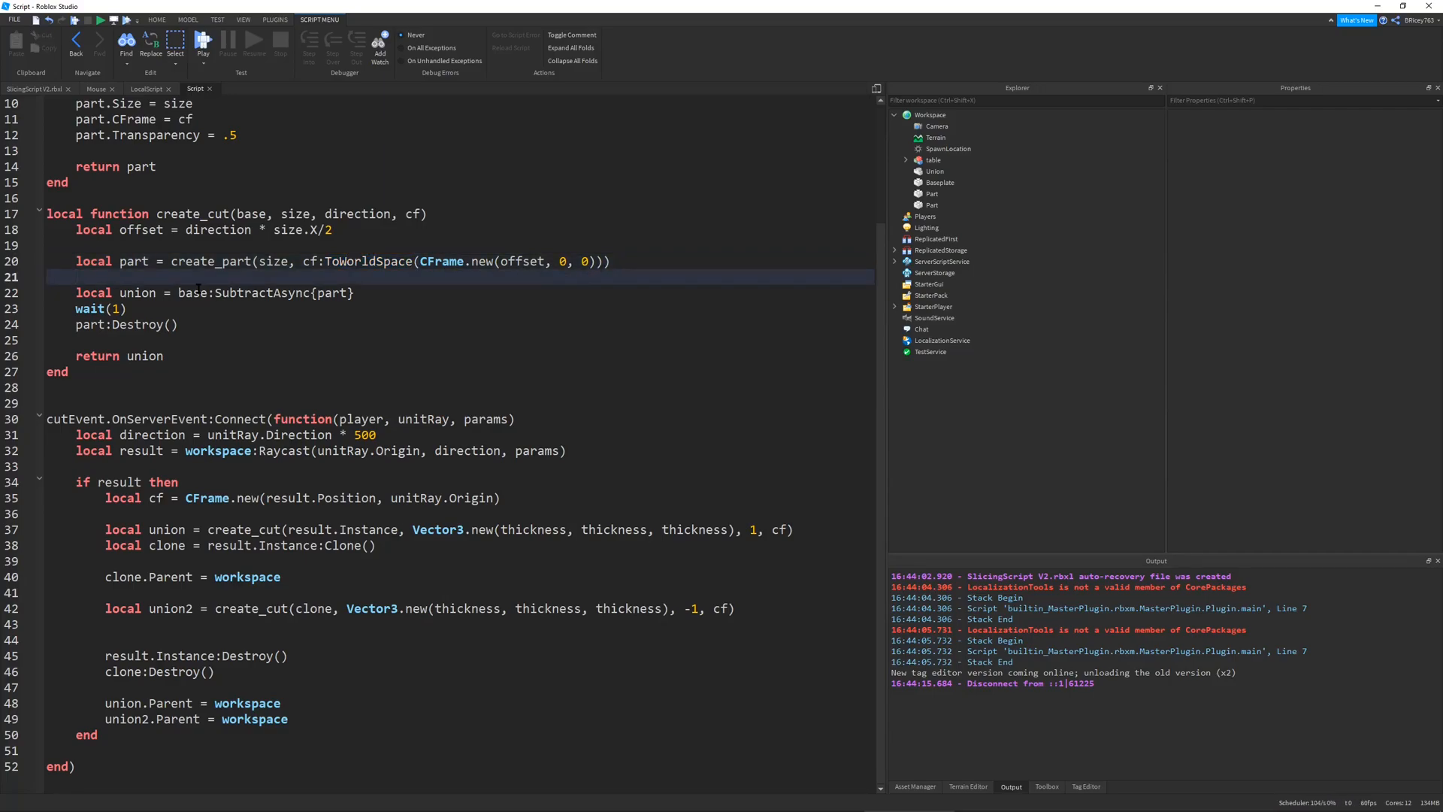
{"action": "double_click", "coordinate": [262, 293]}
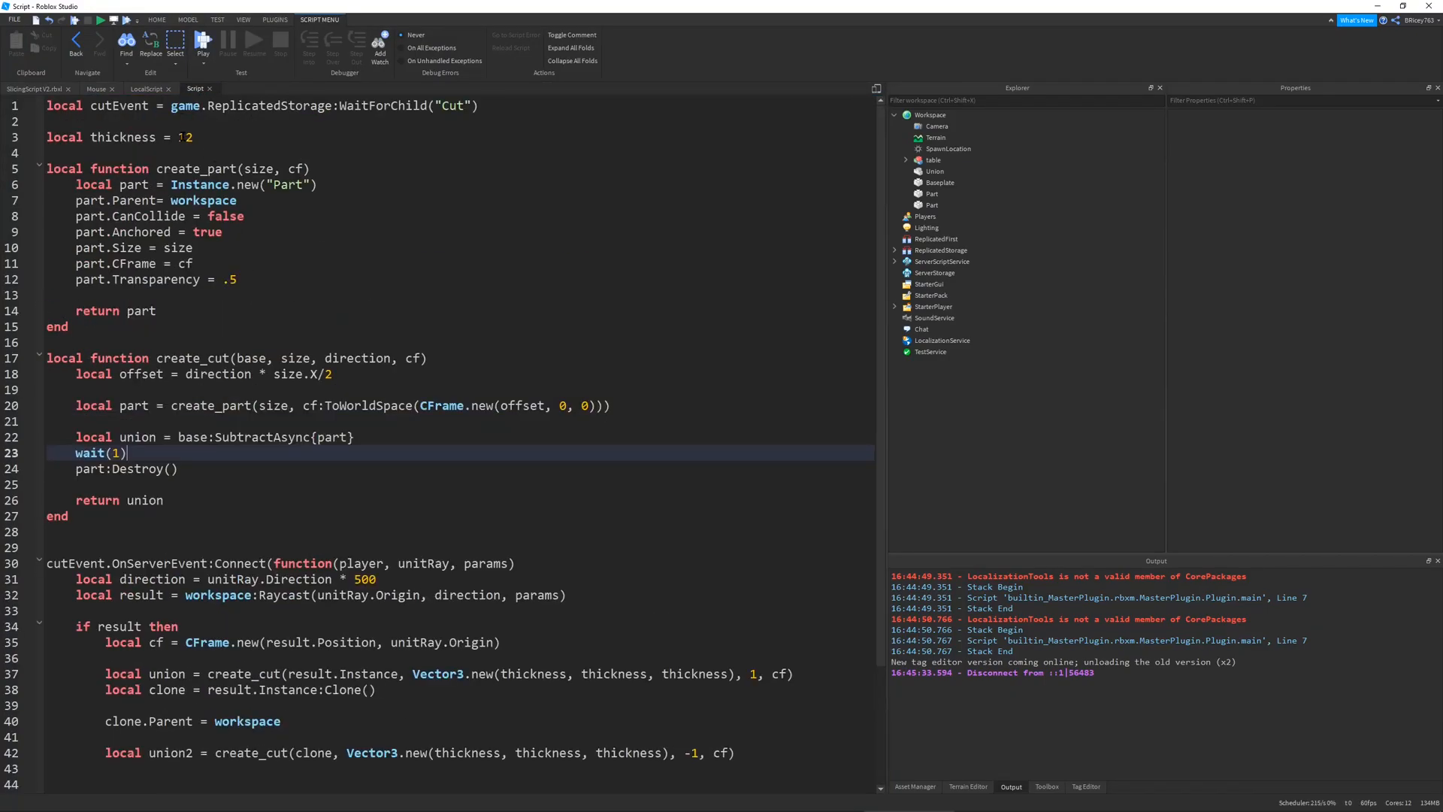
- Delete the wait call before the cutting part is destroyed in create_cut
{"action": "type", "text": "5"}
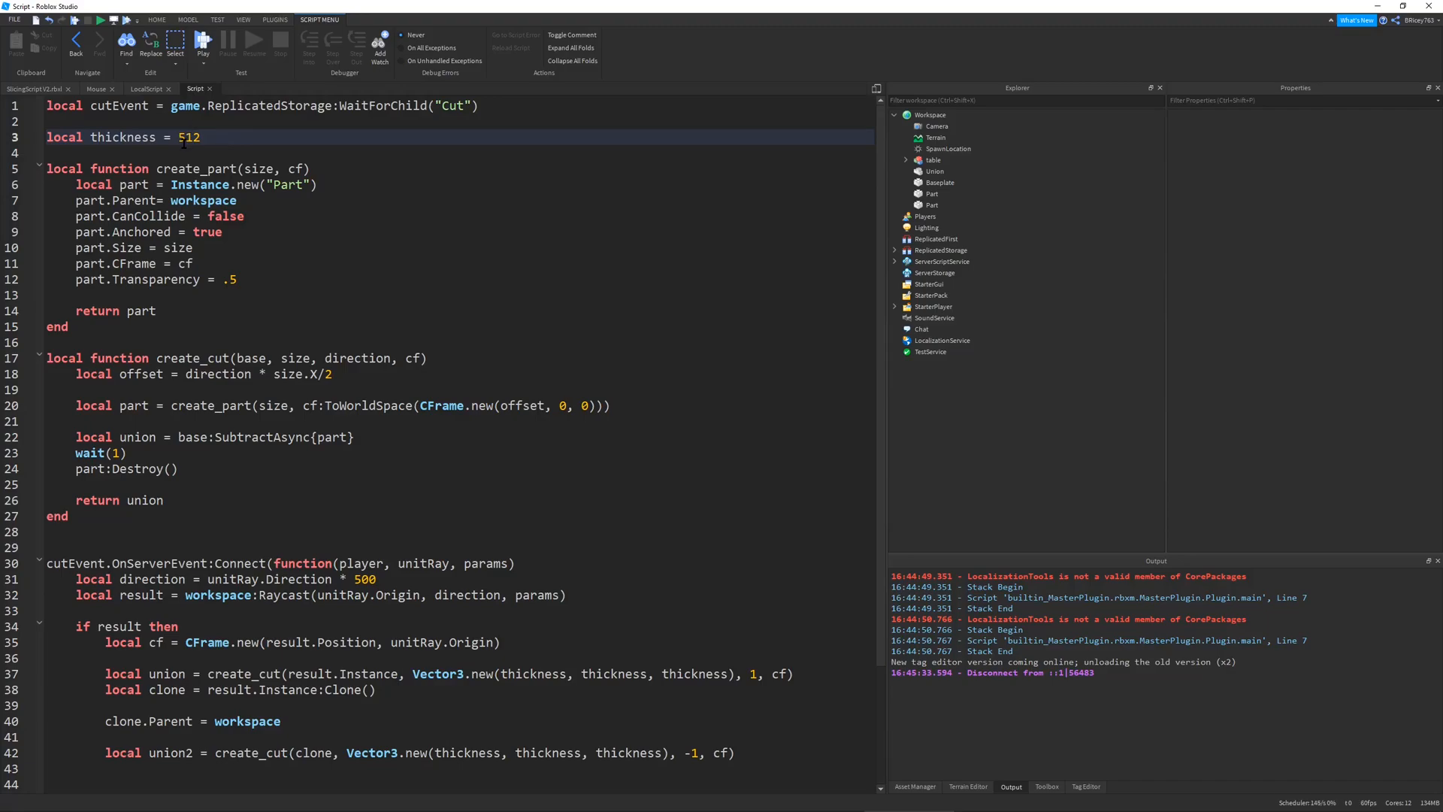
{"action": "double_click", "coordinate": [188, 136]}
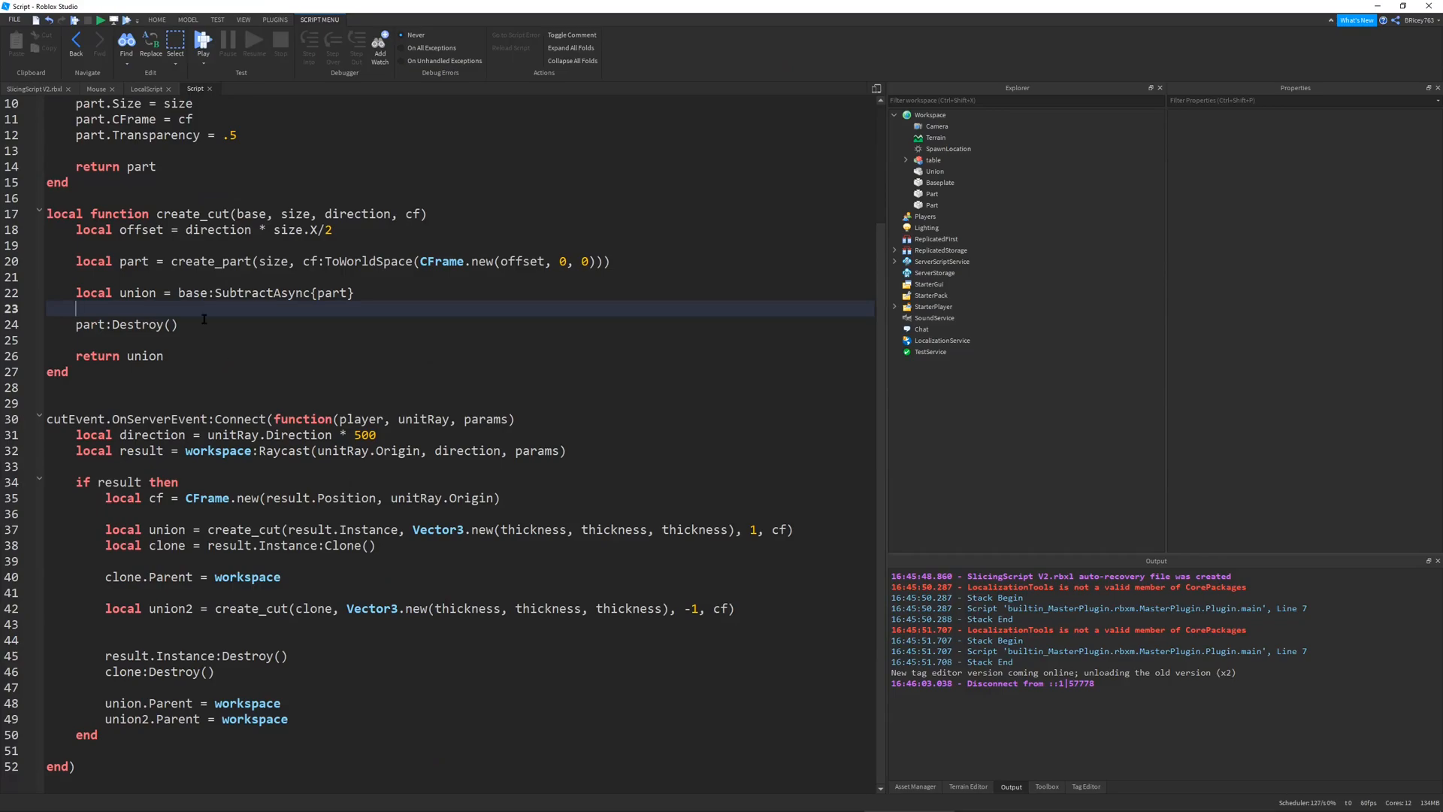
- Highlight the create_cut function to review it, then bring up the Mouse module script
{"action": "left_click_drag", "start_coordinate": [46, 214], "coordinate": [163, 369]}
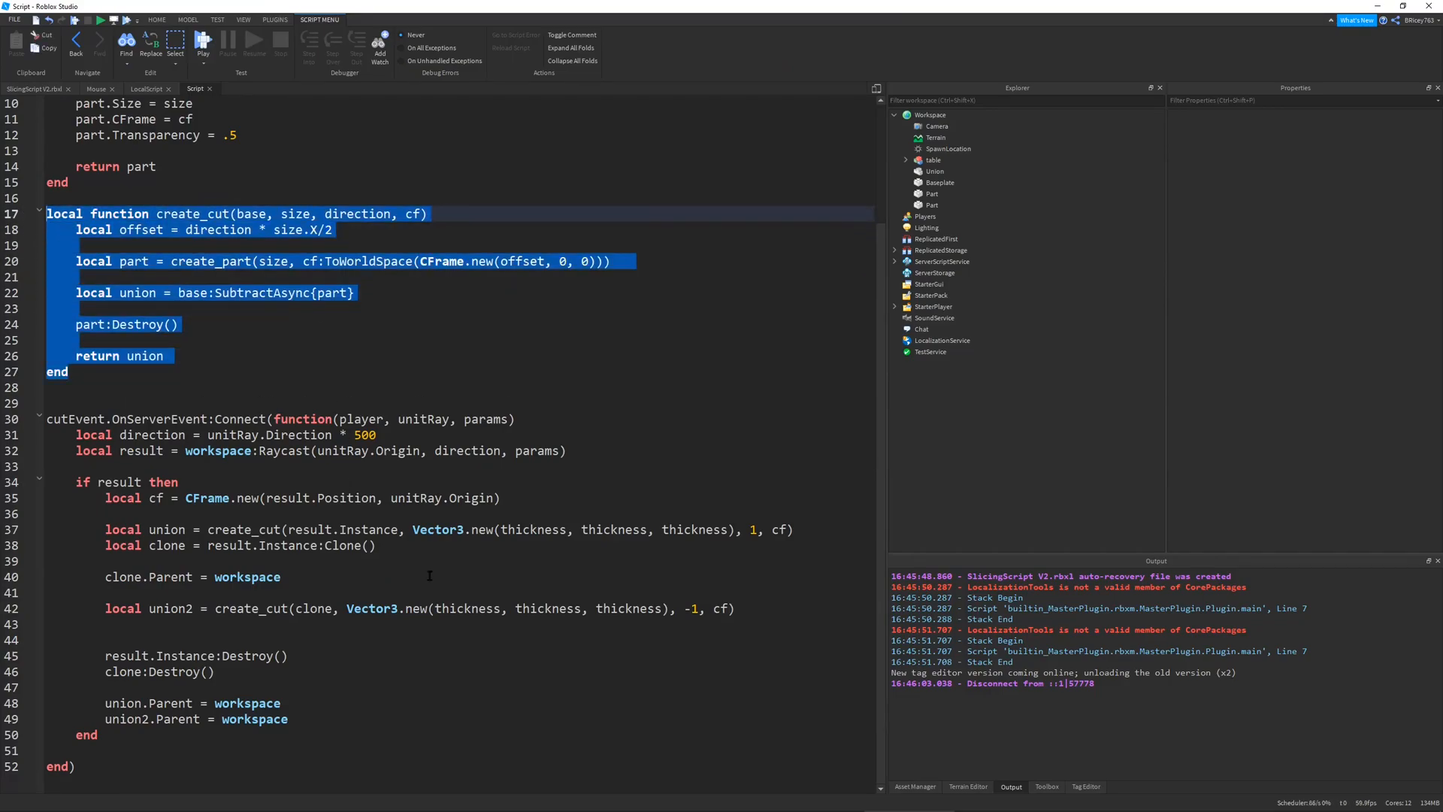
{"action": "left_click", "coordinate": [393, 560]}
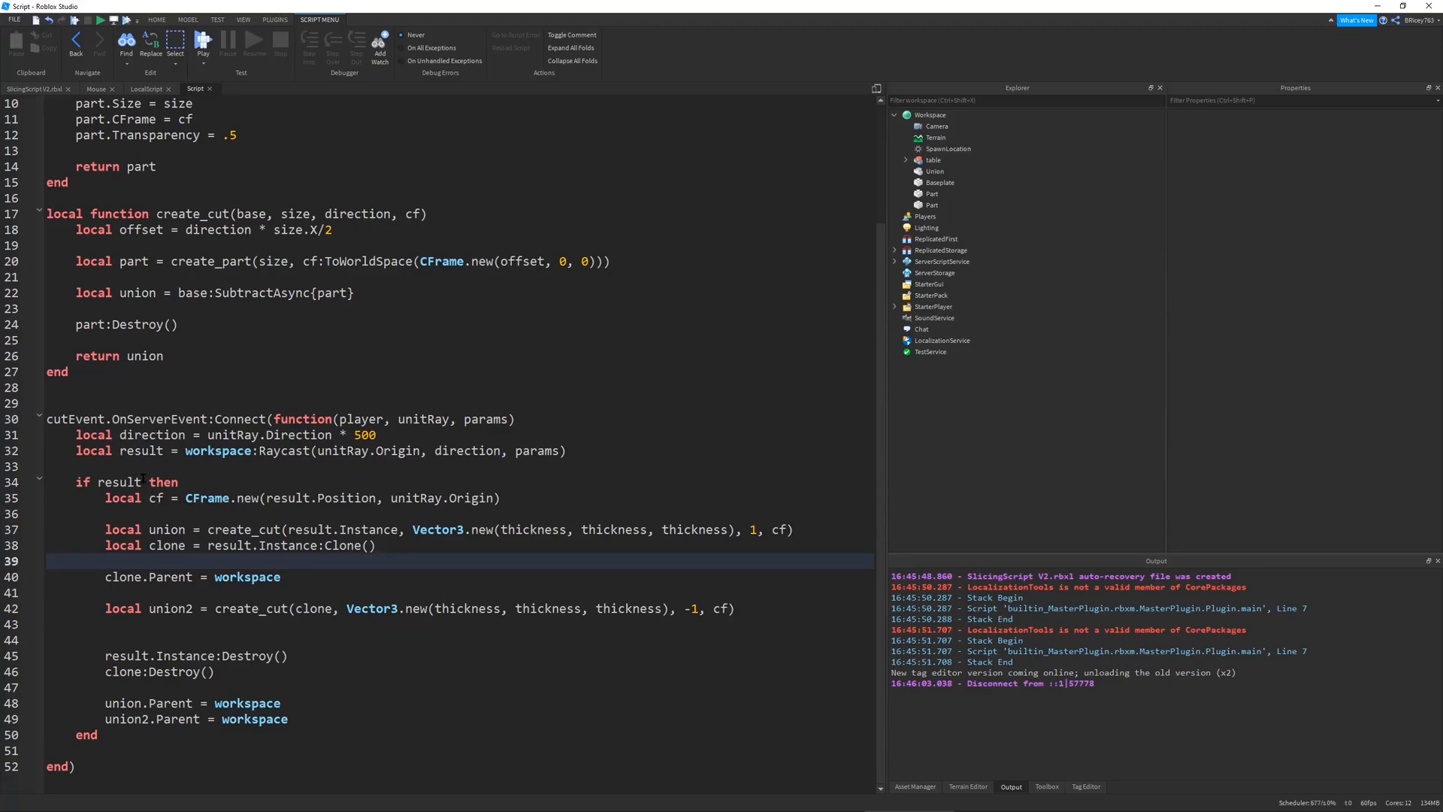
{"action": "left_click", "coordinate": [511, 498]}
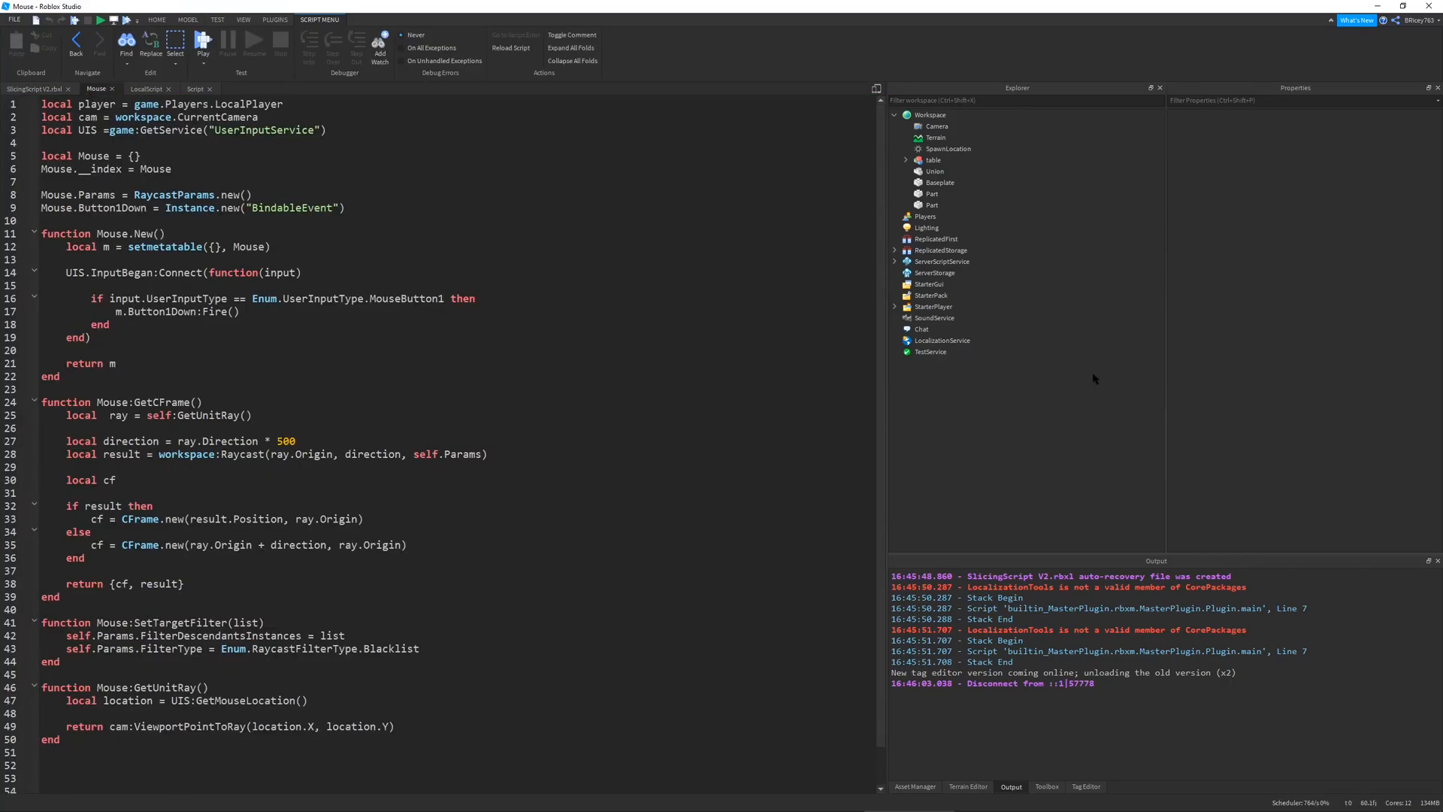
- Expand StarterPlayer and StarterPlayerScripts, write and undo a 'local mouse = player:GetMouse' line
{"action": "left_click", "coordinate": [893, 307]}
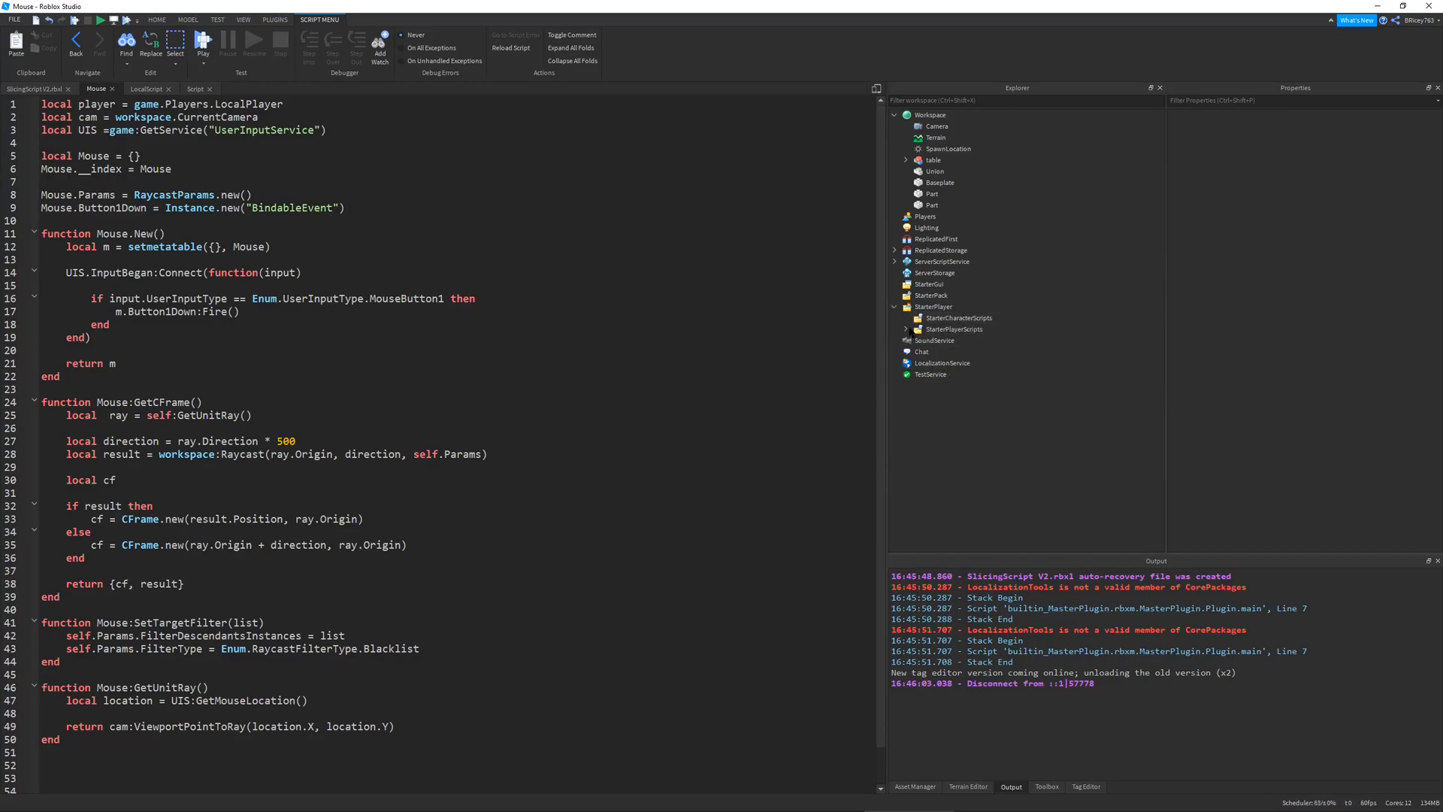
{"action": "left_click", "coordinate": [907, 329]}
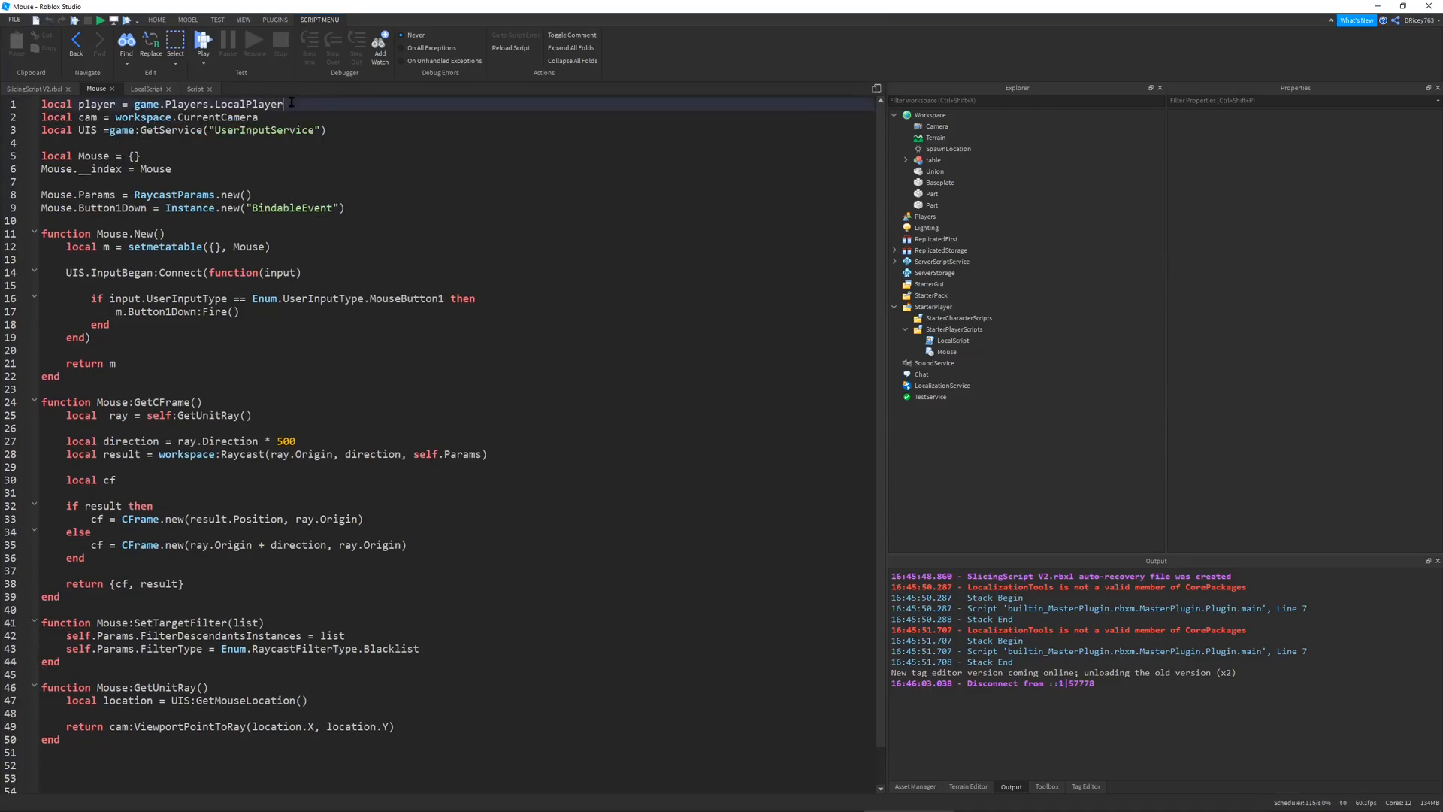
{"action": "type", "text": "local mouse ="}
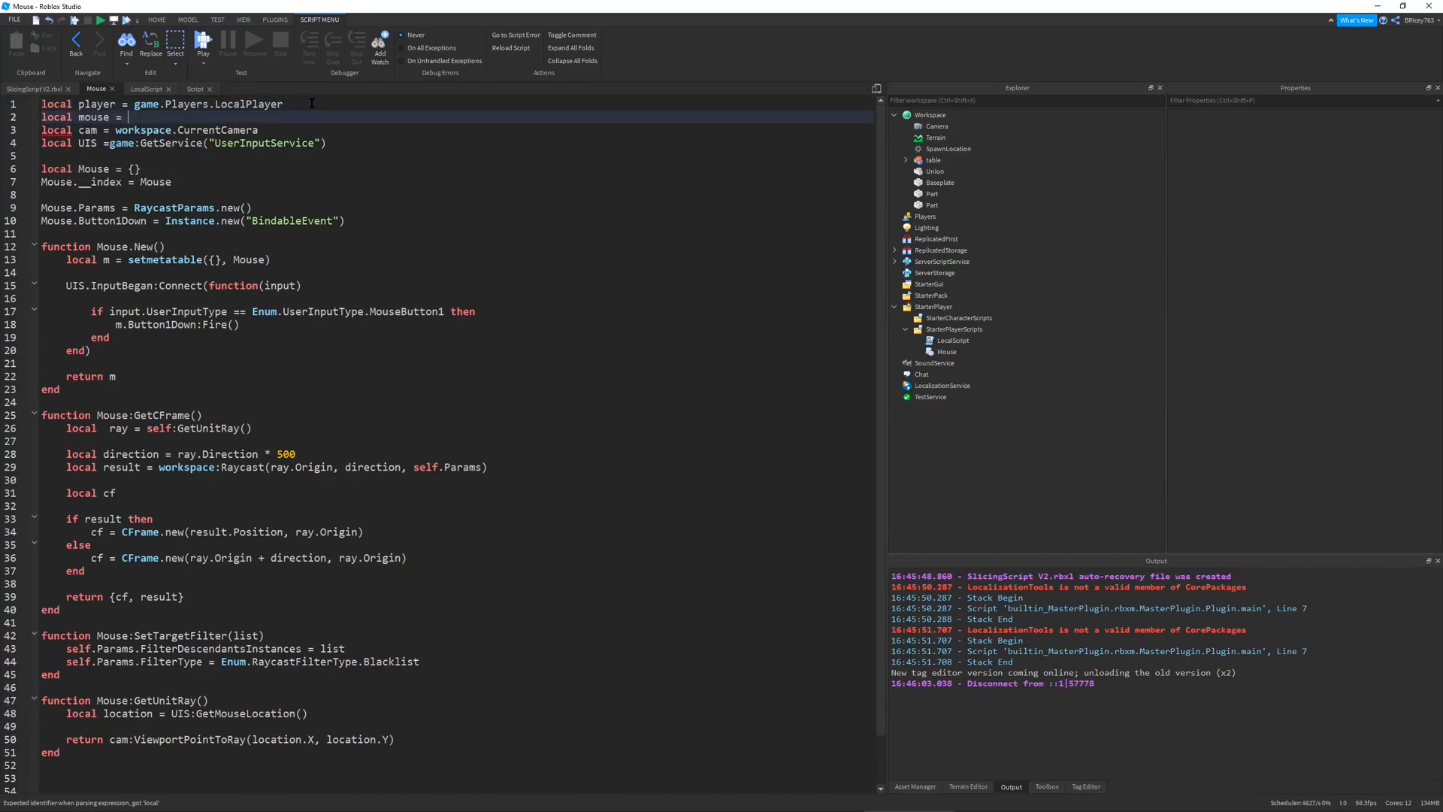
{"action": "type", "text": "player:GetMouse"}
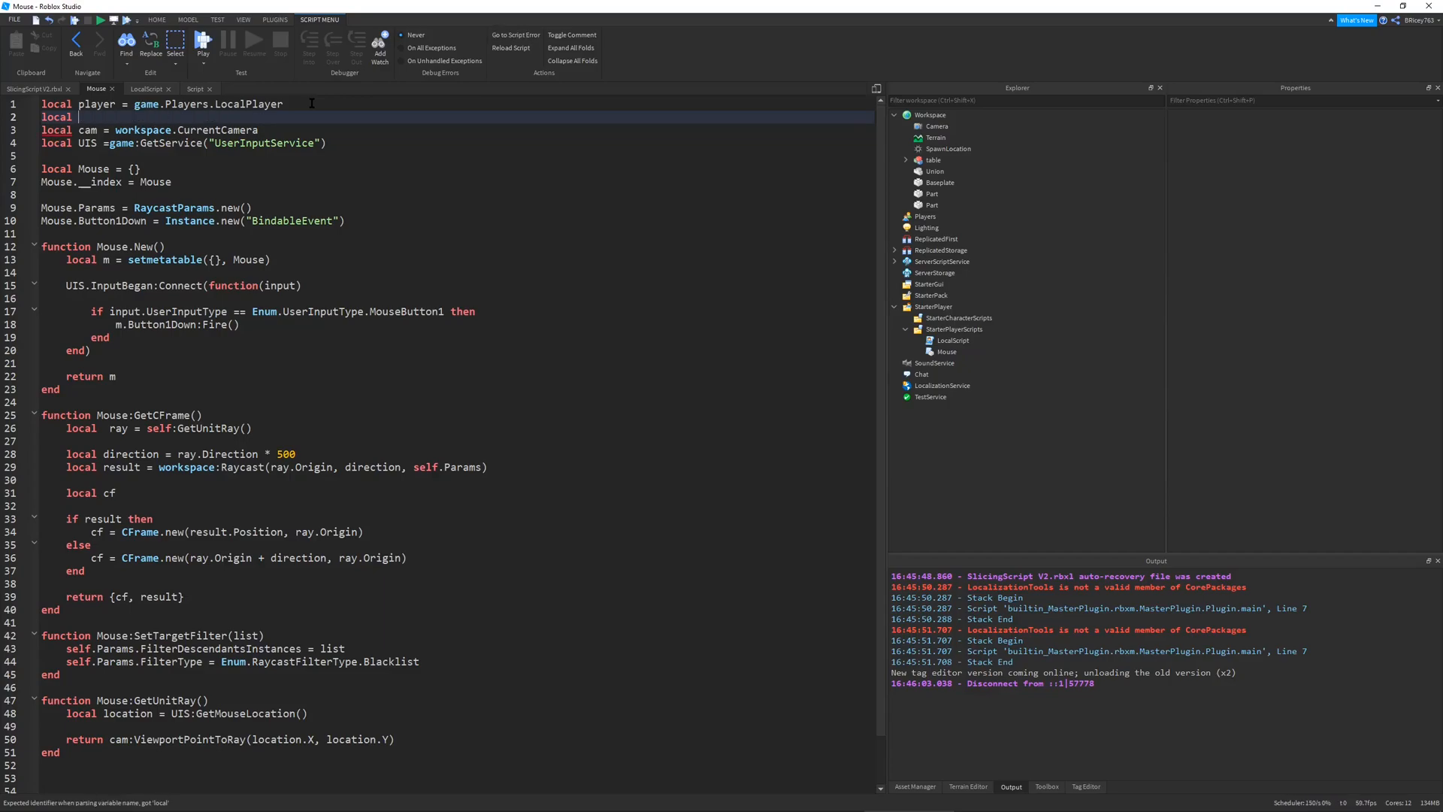
{"action": "key", "text": "Backspace"}
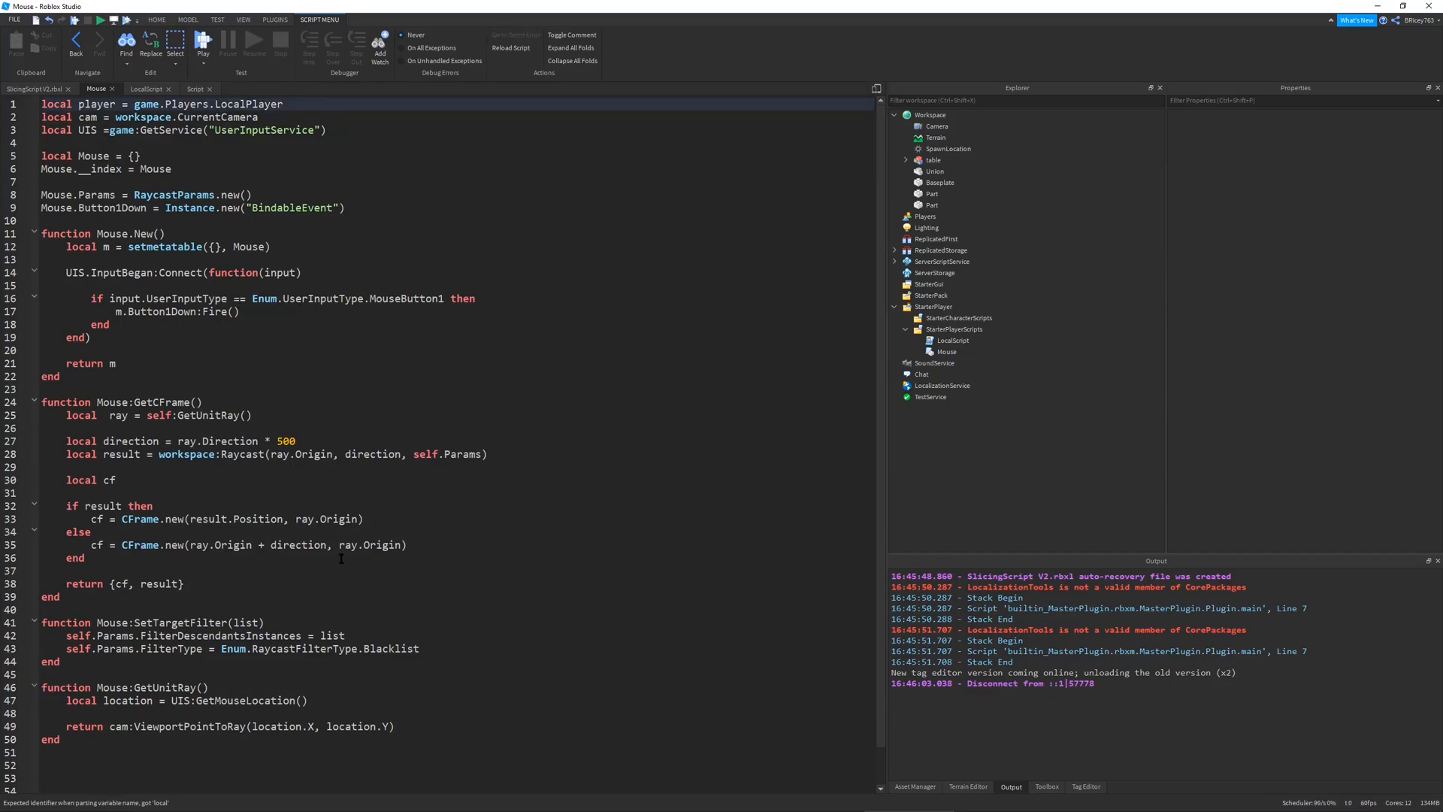
- Pick out the ViewportPointToRay call in the Mouse module and return to the server Script
{"action": "scroll", "scroll_direction": "down", "scroll_amount": 3}
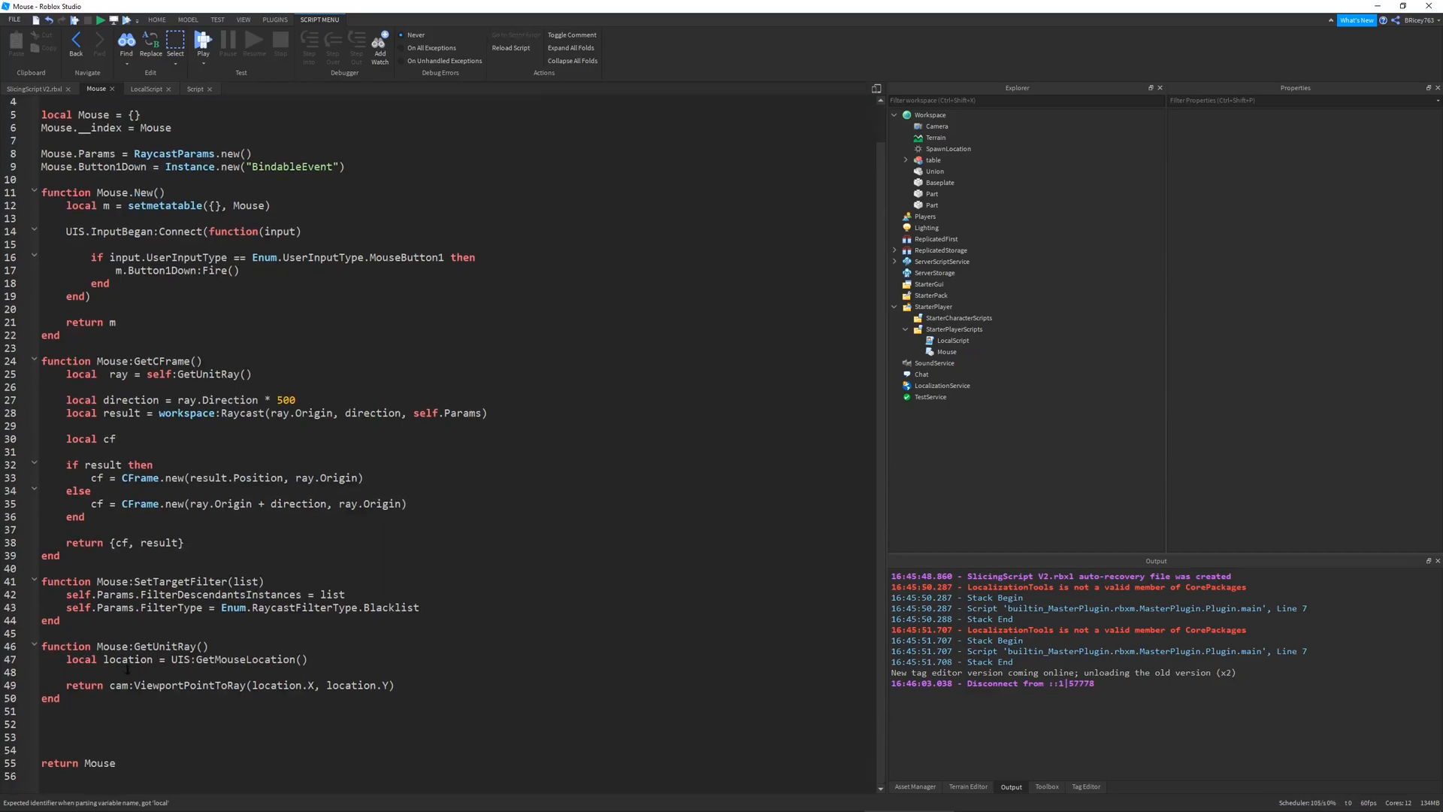
{"action": "left_click_drag", "start_coordinate": [42, 645], "coordinate": [60, 698]}
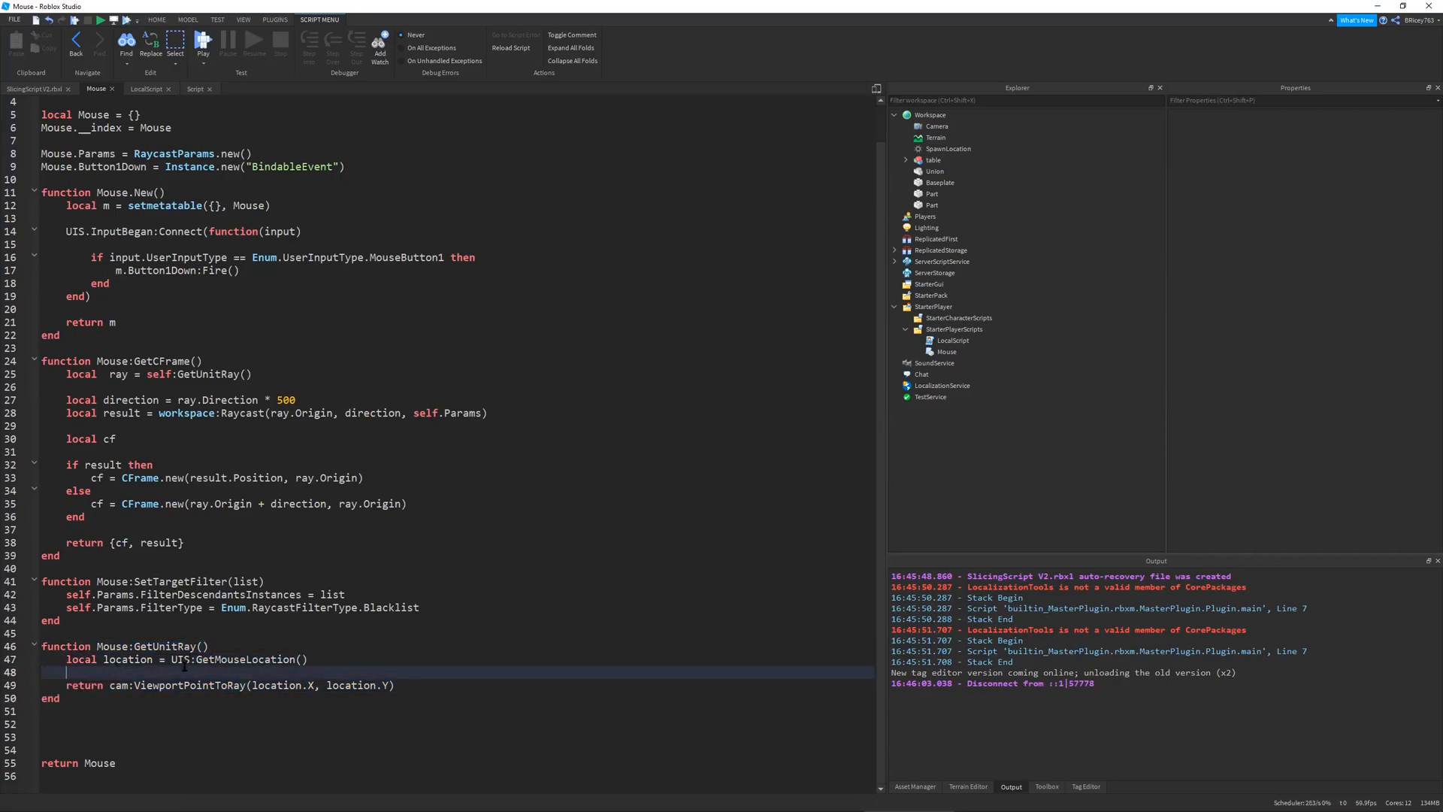
{"action": "double_click", "coordinate": [232, 658]}
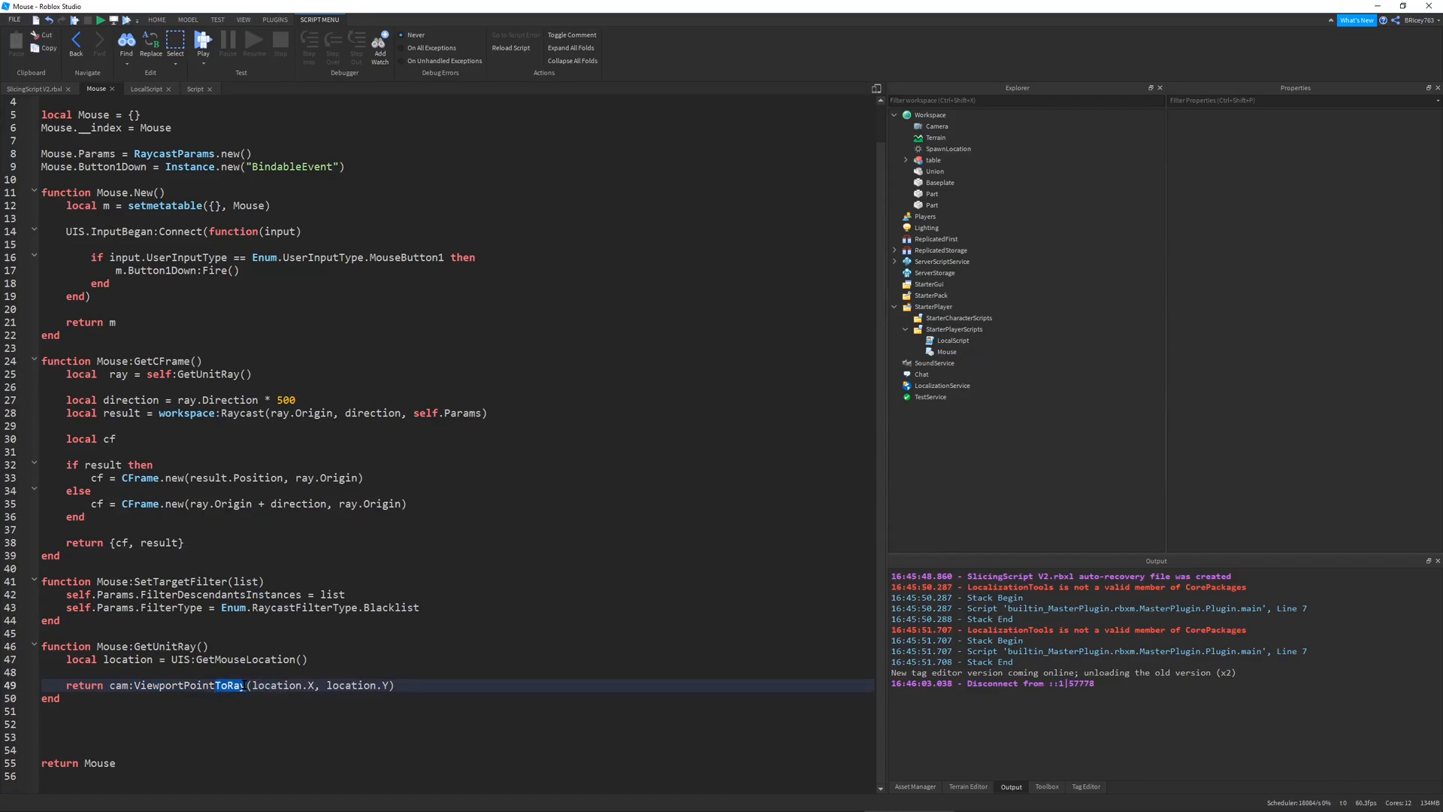
{"action": "left_click", "coordinate": [194, 89]}
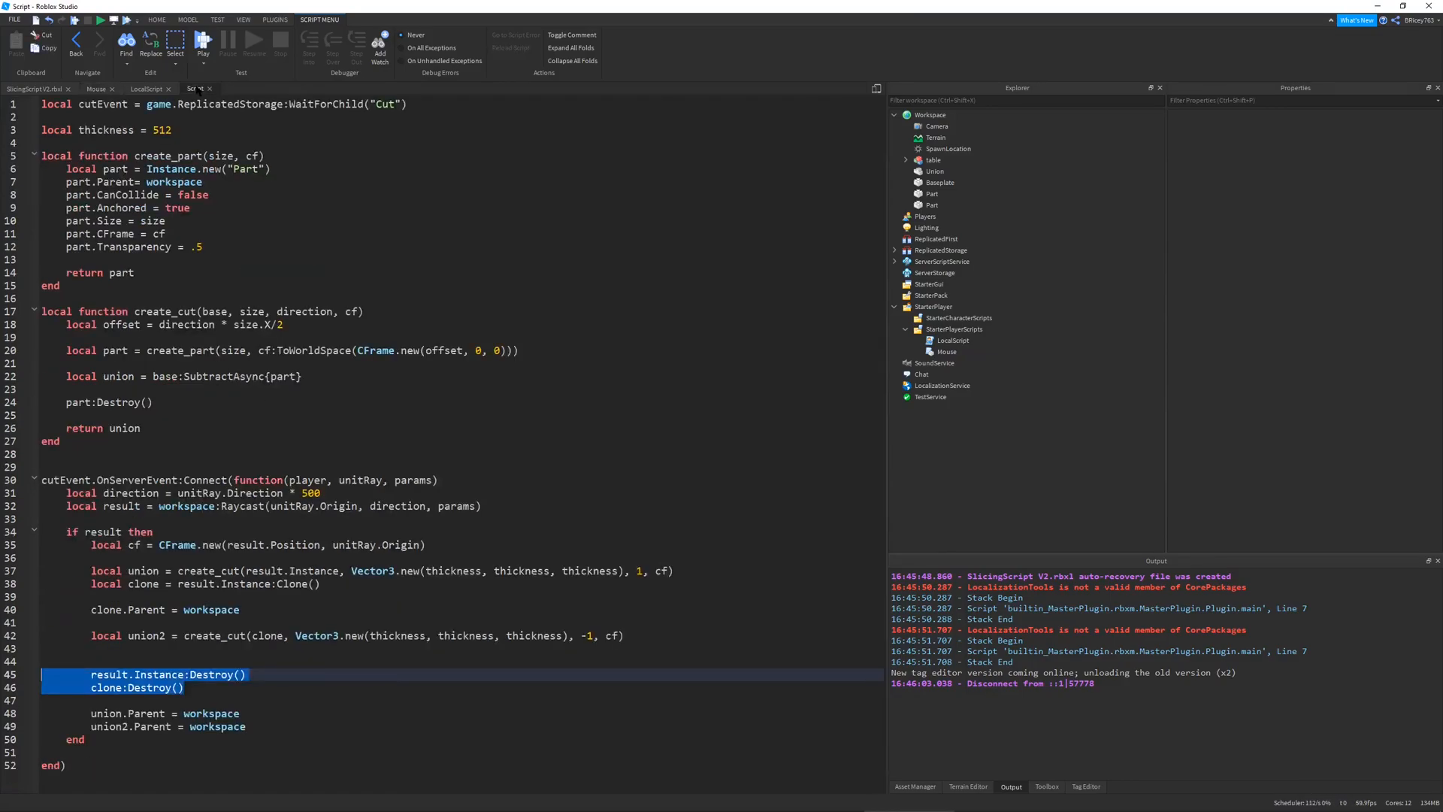
- Bring up the LocalScript that fires the Cut event with the mouse ray
{"action": "left_click", "coordinate": [345, 506]}
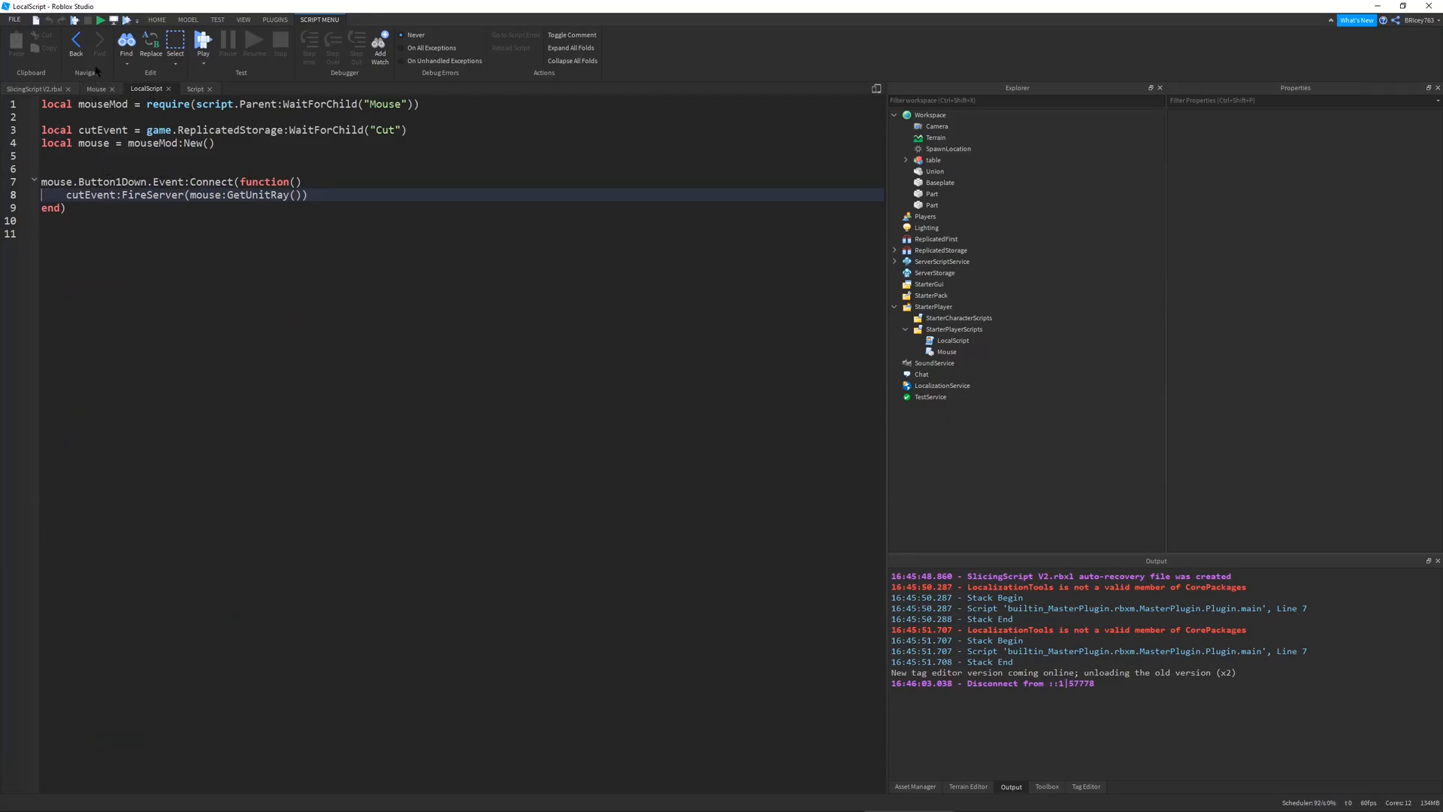
{"action": "left_click", "coordinate": [37, 89]}
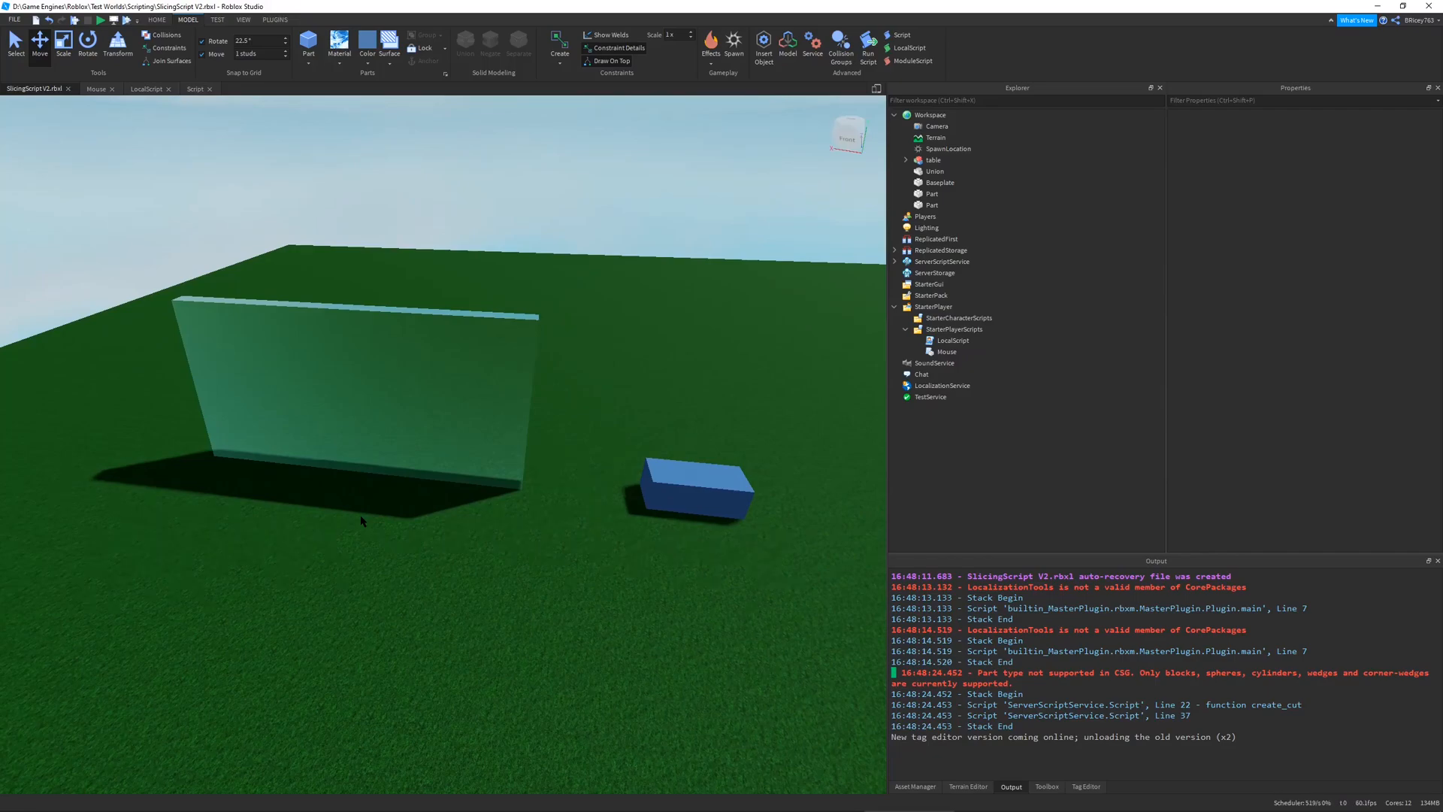
{"action": "mouse_move", "coordinate": [711, 377]}
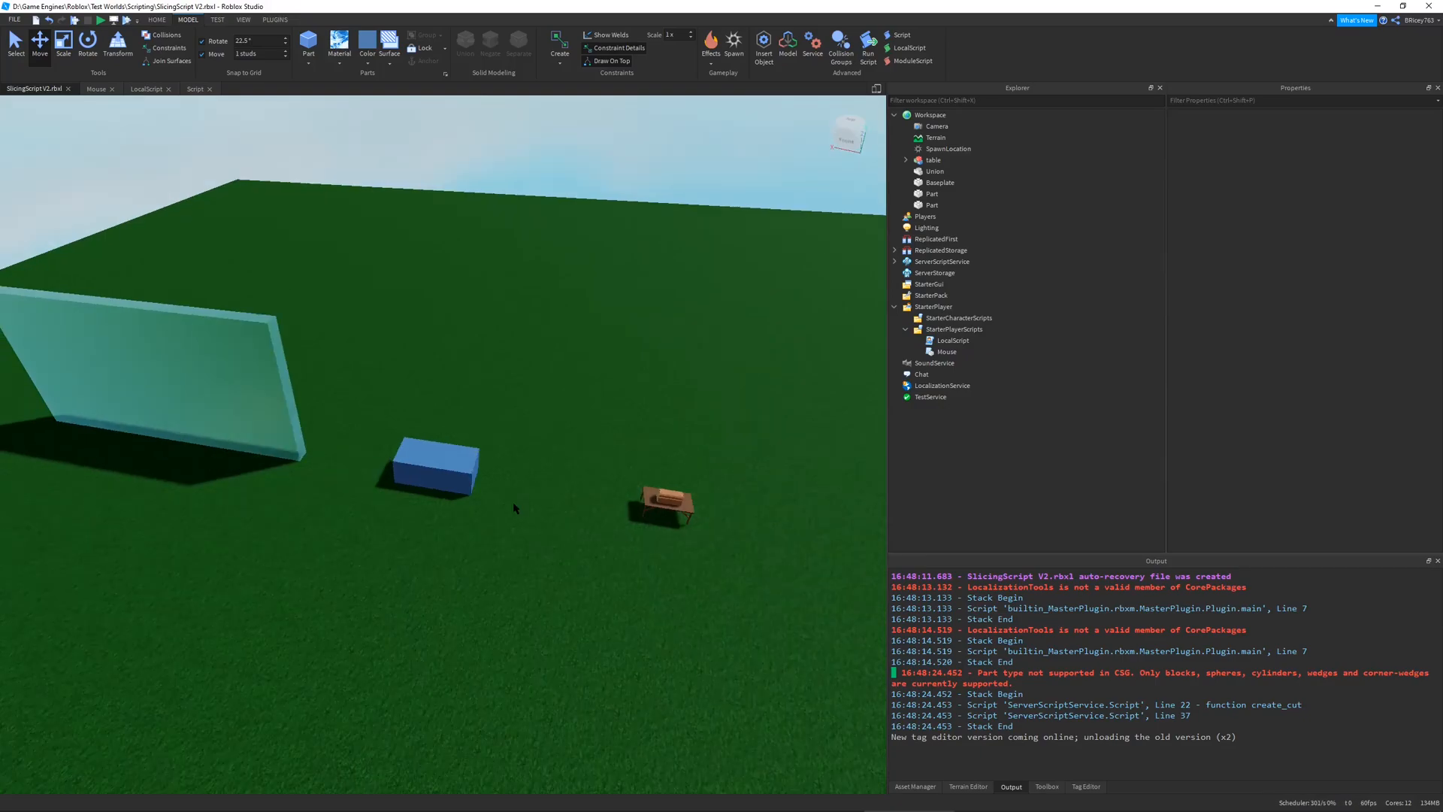
{"action": "mouse_move", "coordinate": [506, 478]}
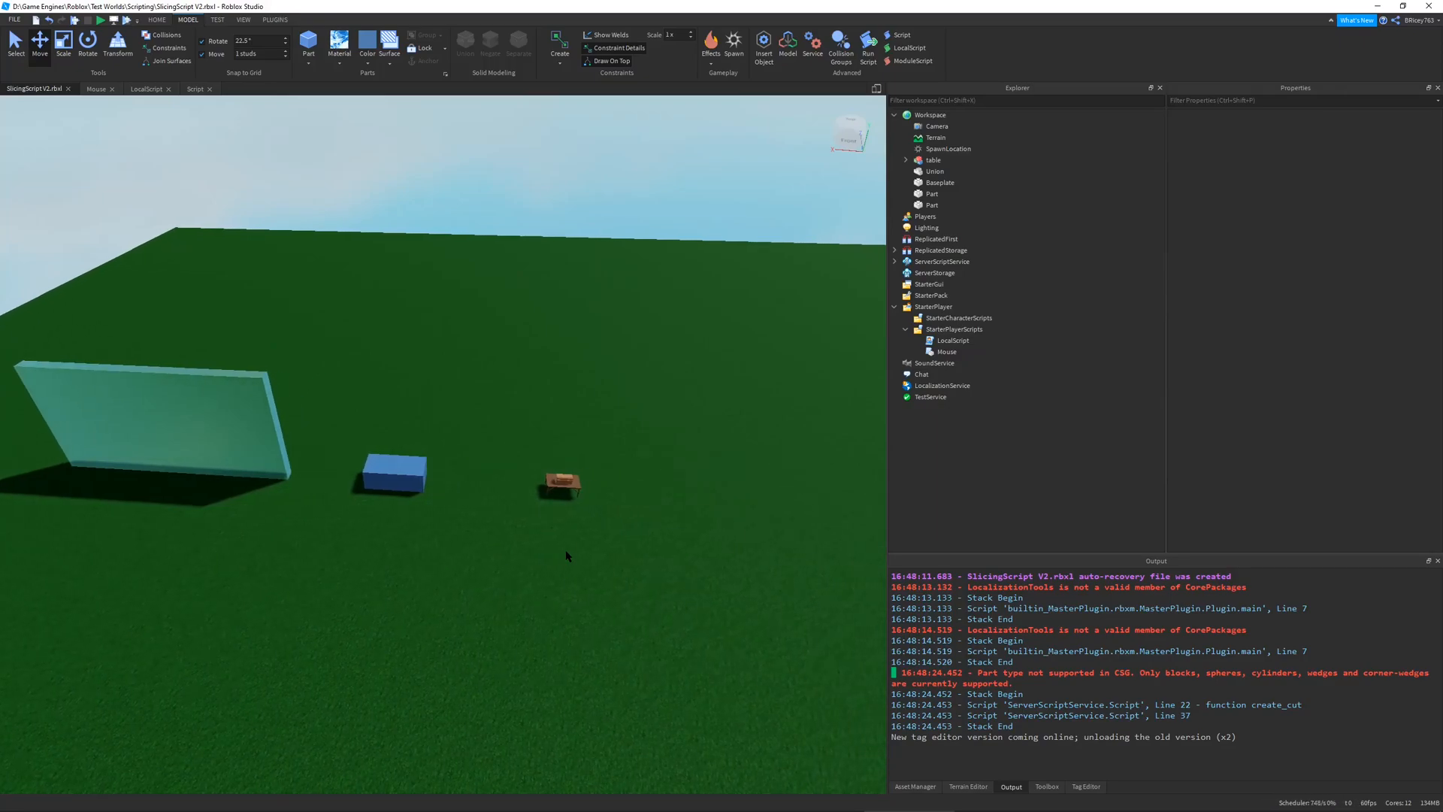
{"action": "mouse_move", "coordinate": [571, 554]}
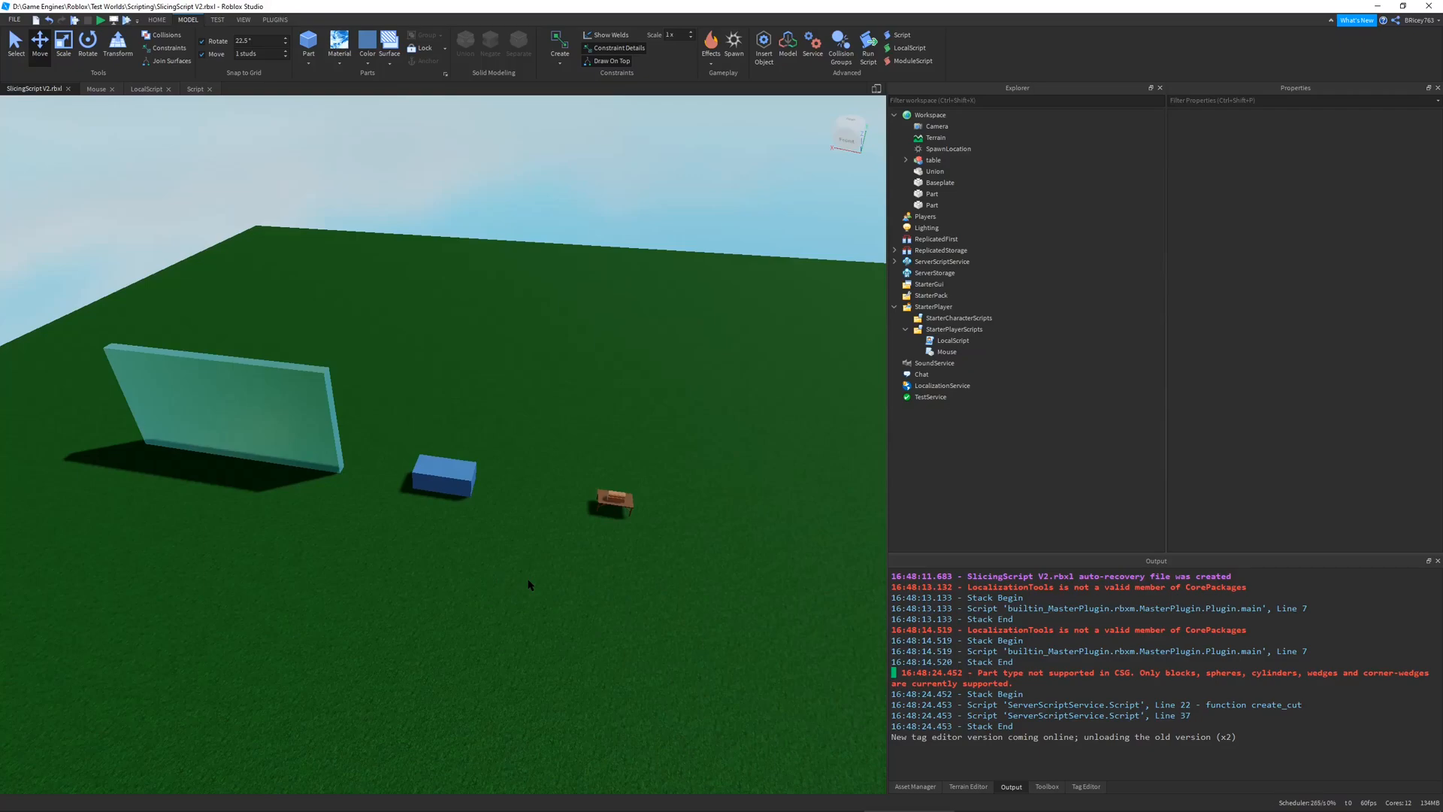
{"action": "mouse_move", "coordinate": [494, 541]}
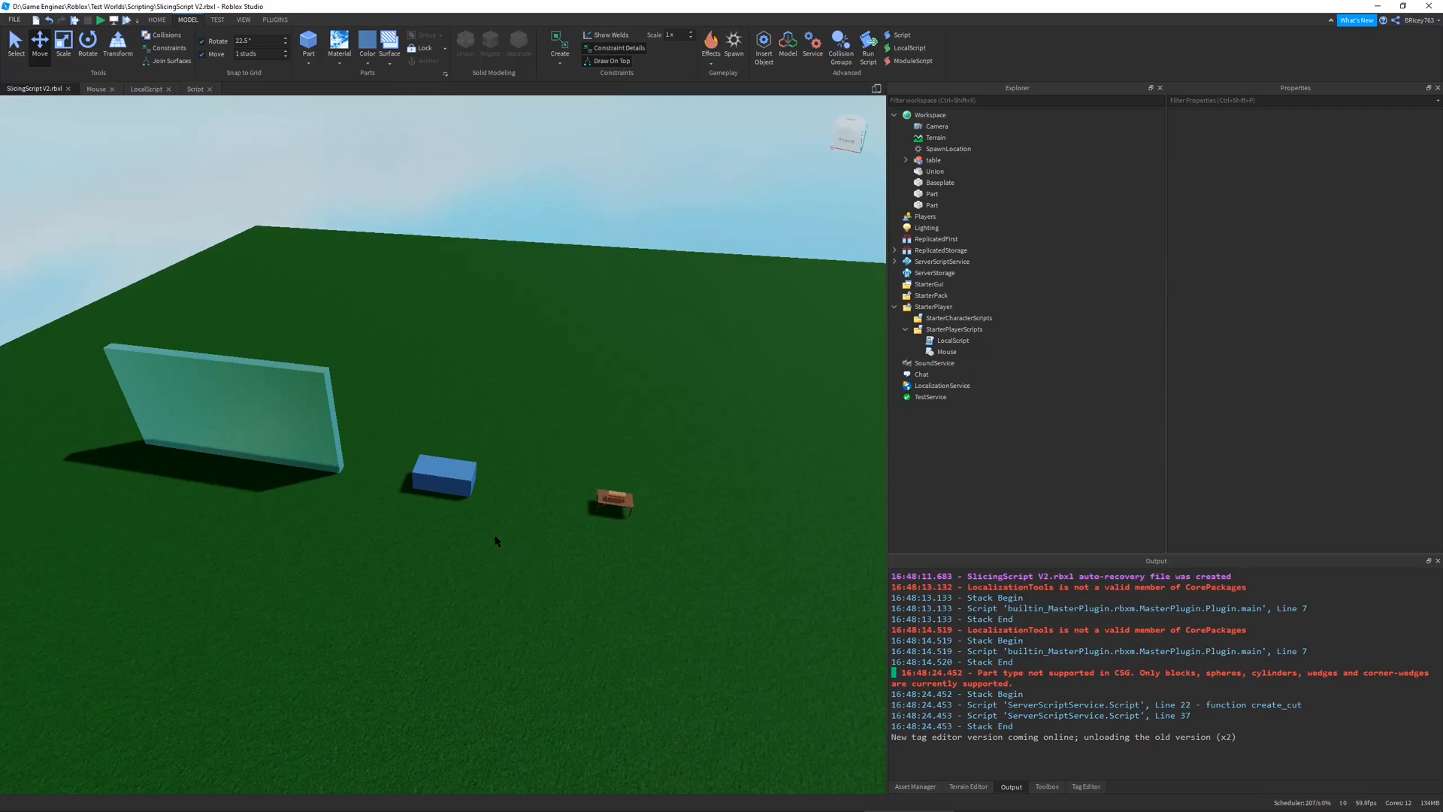
{"action": "mouse_move", "coordinate": [464, 576]}
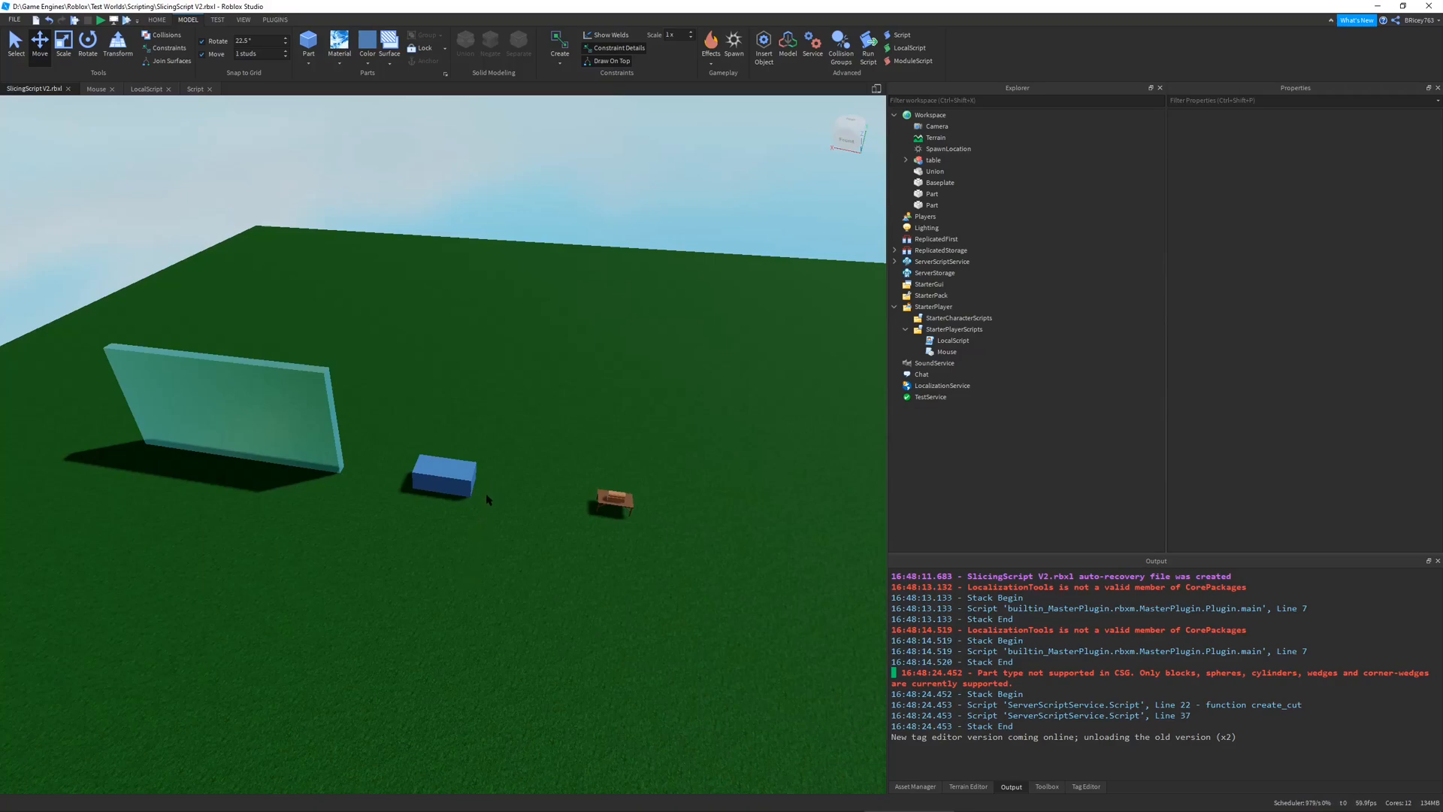
{"action": "mouse_move", "coordinate": [470, 532]}
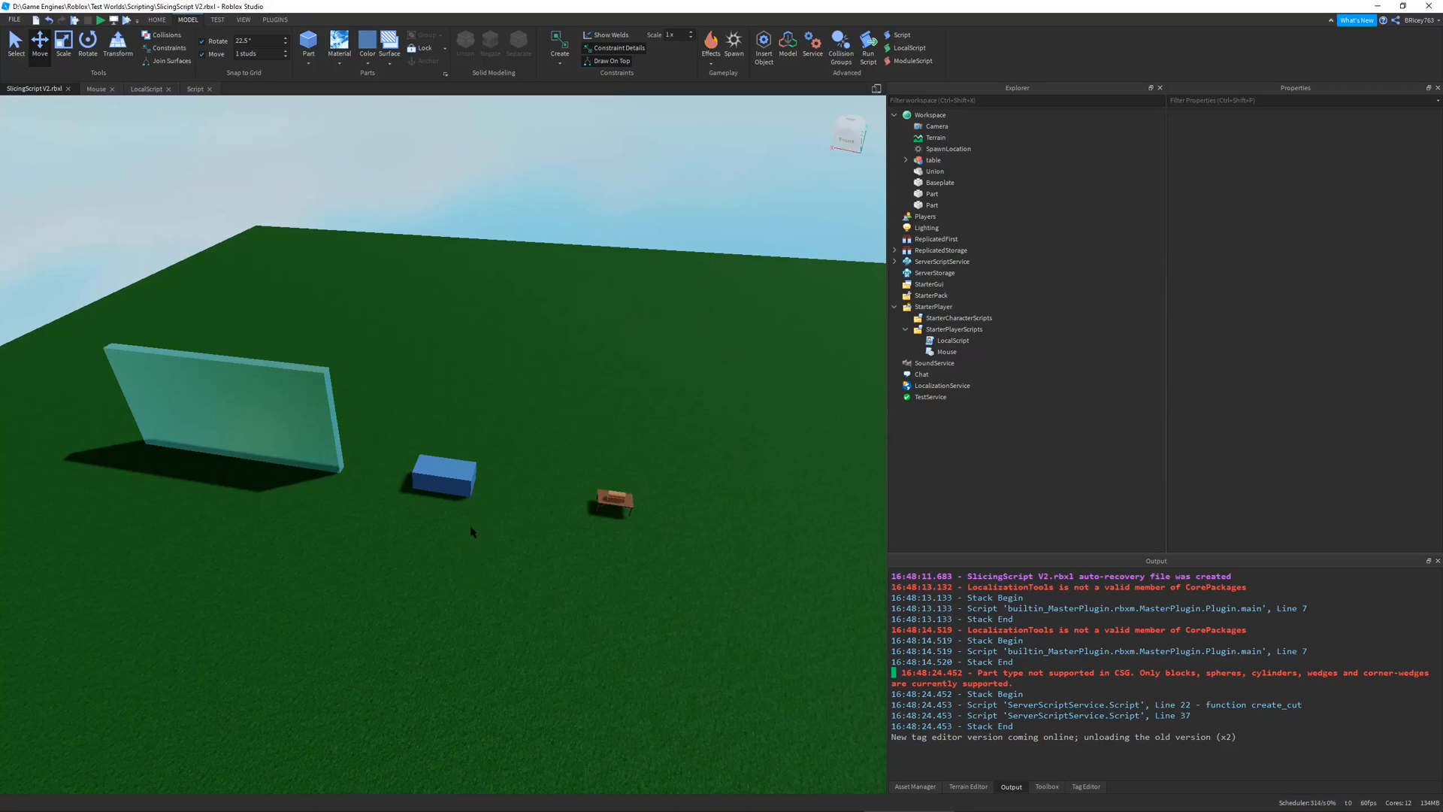